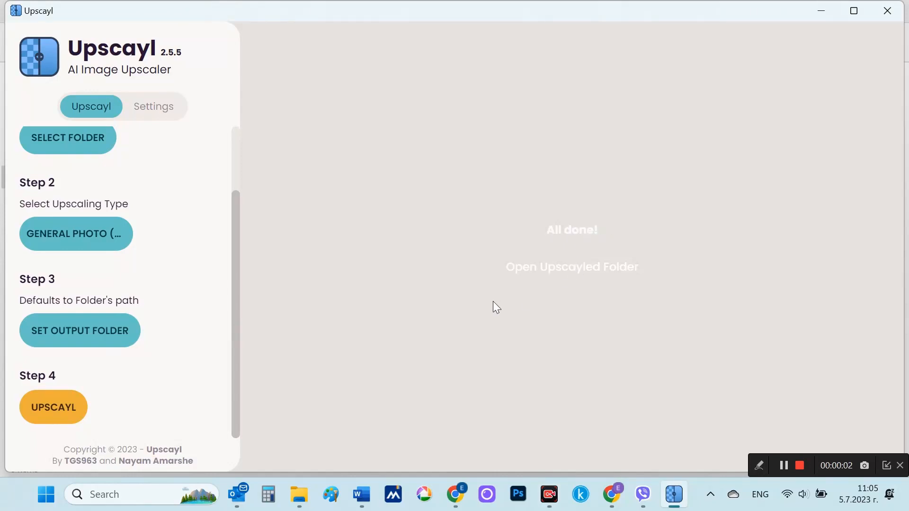
mouse_move(558, 270)
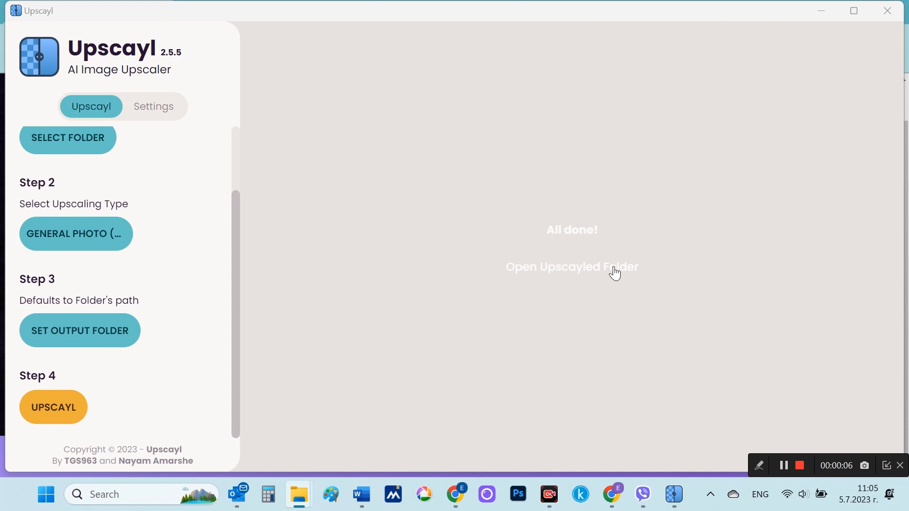
mouse_move(584, 272)
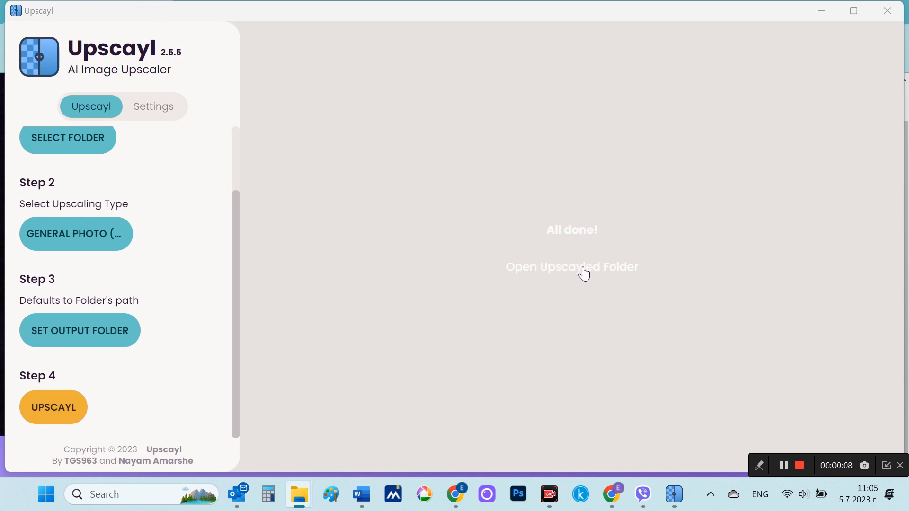
Step: Open the Upscayled output folder showing the six finished flower images
click(571, 267)
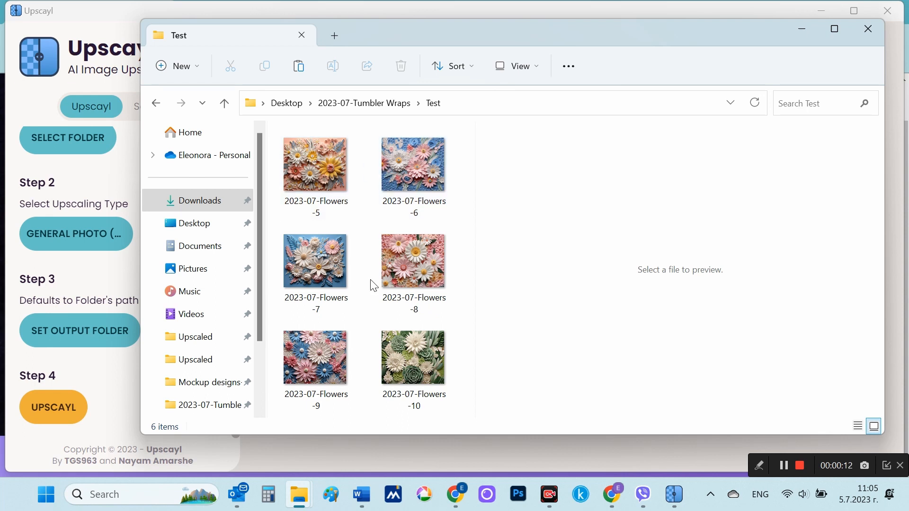
Step: View Flowers-5 in Windows Photos and zoom in twice on the flower
double_click(314, 164)
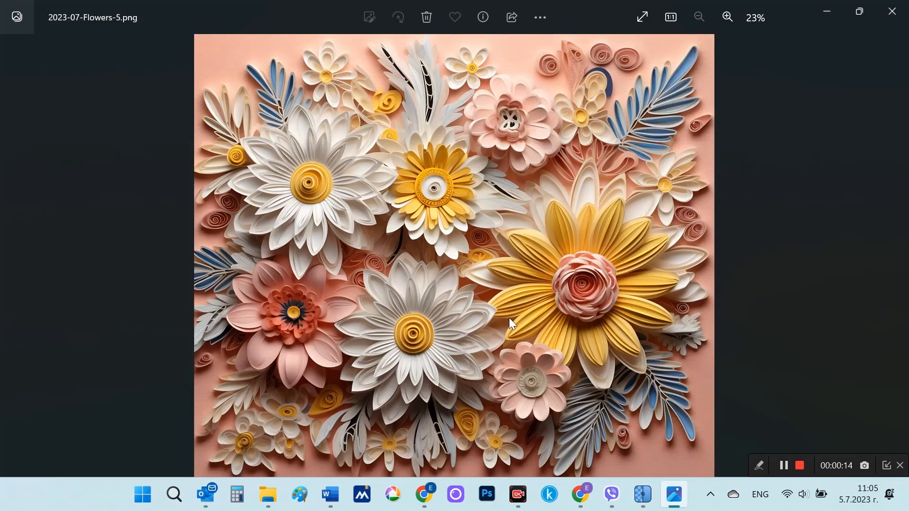
click(726, 18)
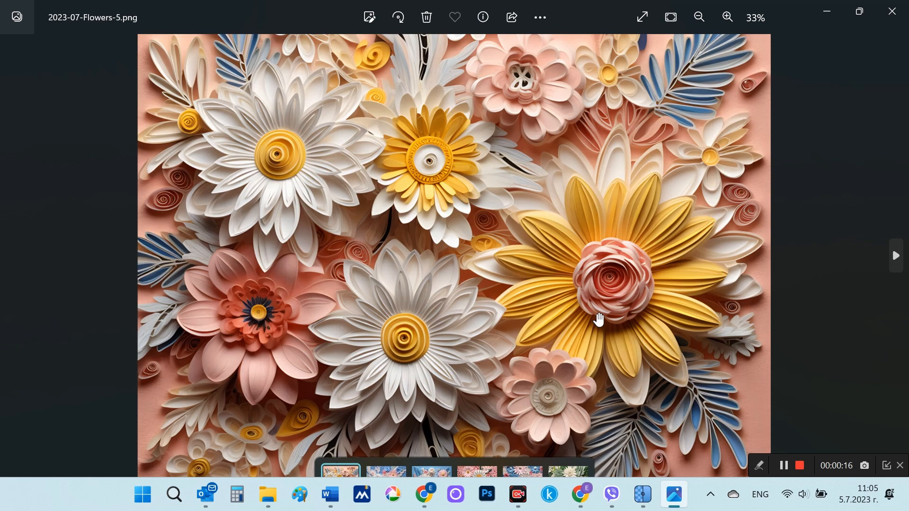
click(726, 18)
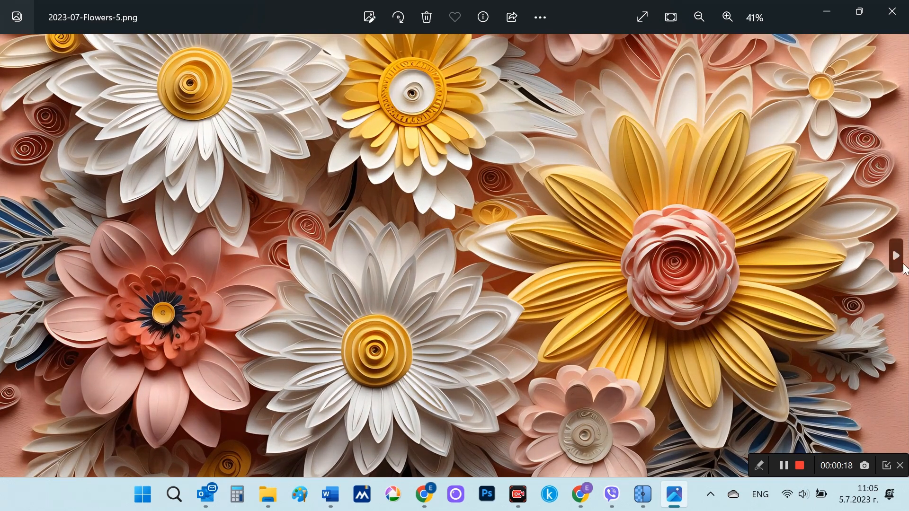
Step: Step through the next flower images up to Flowers-10 and zoom into the succulent
click(895, 255)
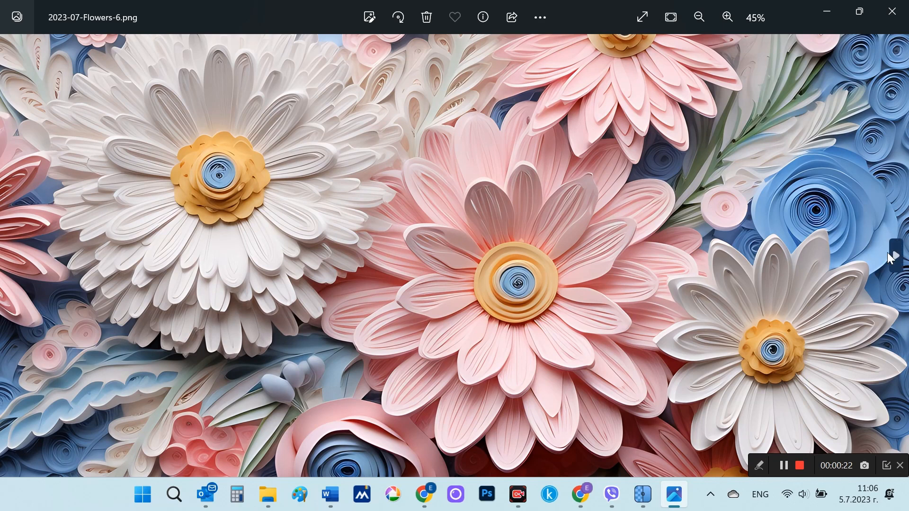
click(895, 256)
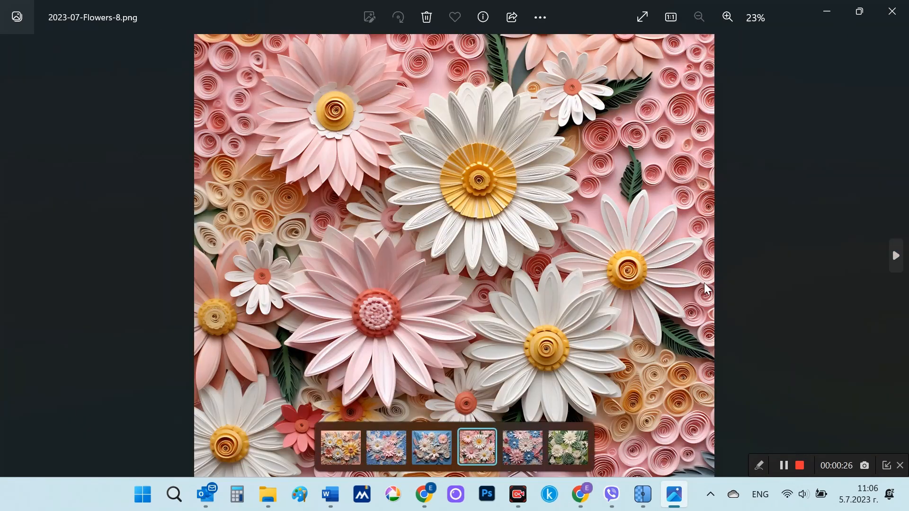
click(726, 17)
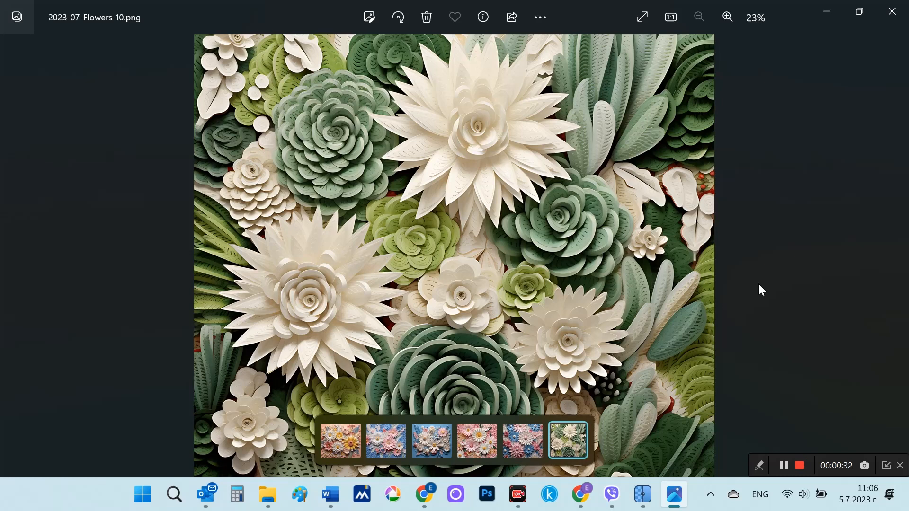
click(726, 17)
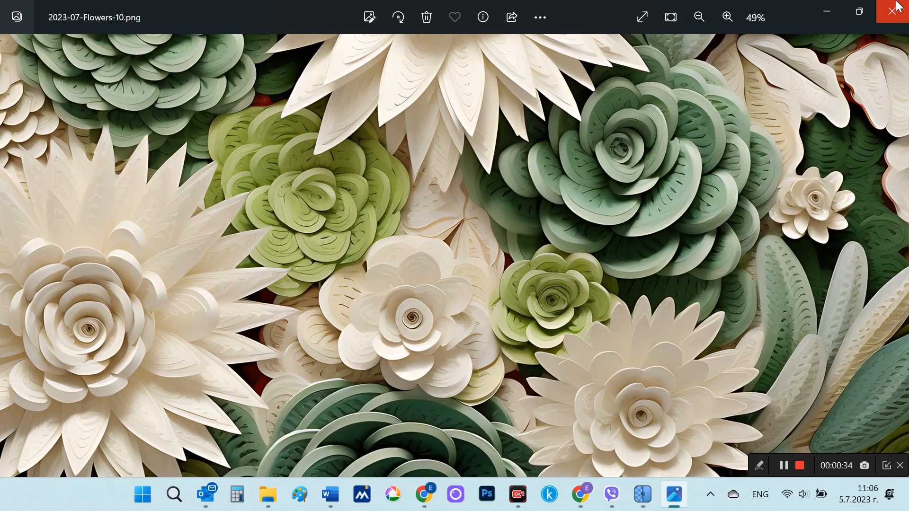
Step: Close Photos and return to the 2023-07-Tumbler Wraps folder
click(895, 10)
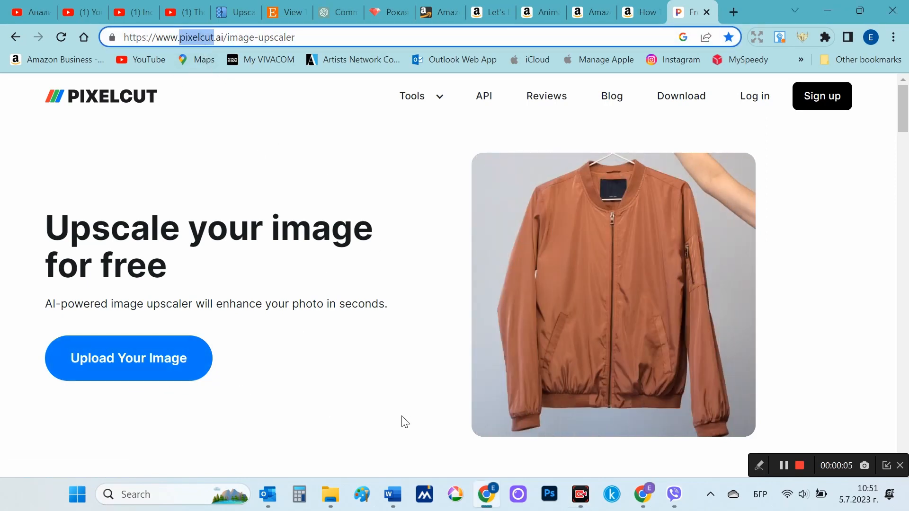
click(329, 494)
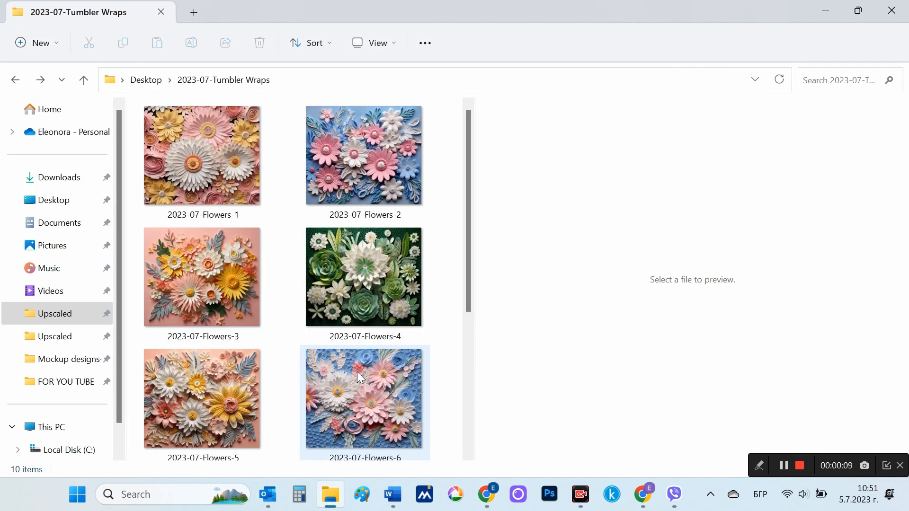
Step: Create a new folder named 'Upscaled Images' inside 2023-07-Tumbler Wraps
click(37, 43)
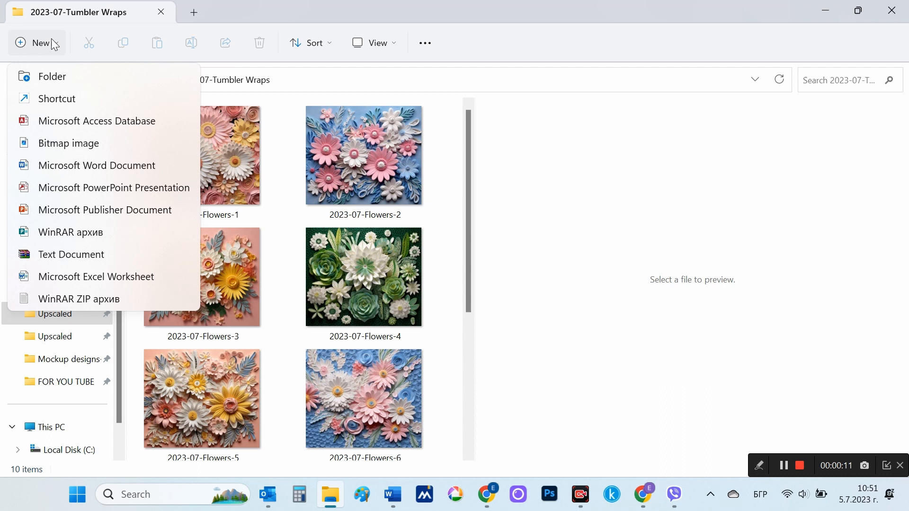
click(51, 76)
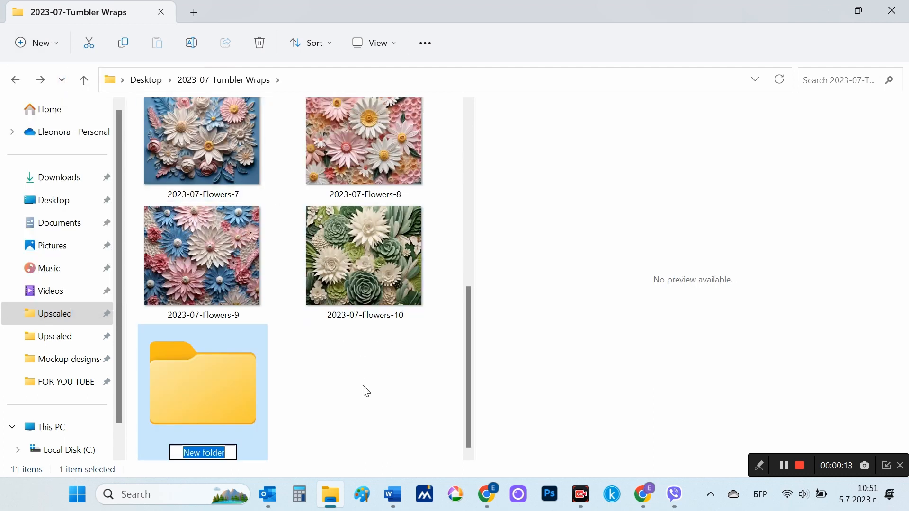
text(Upscaled Images)
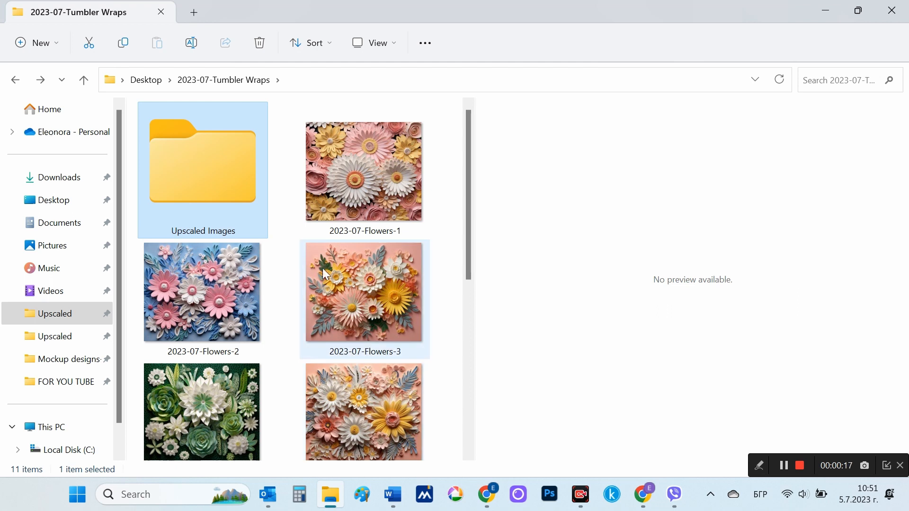
Step: Preview the Flowers-3 image and scroll through the remaining designs
click(363, 299)
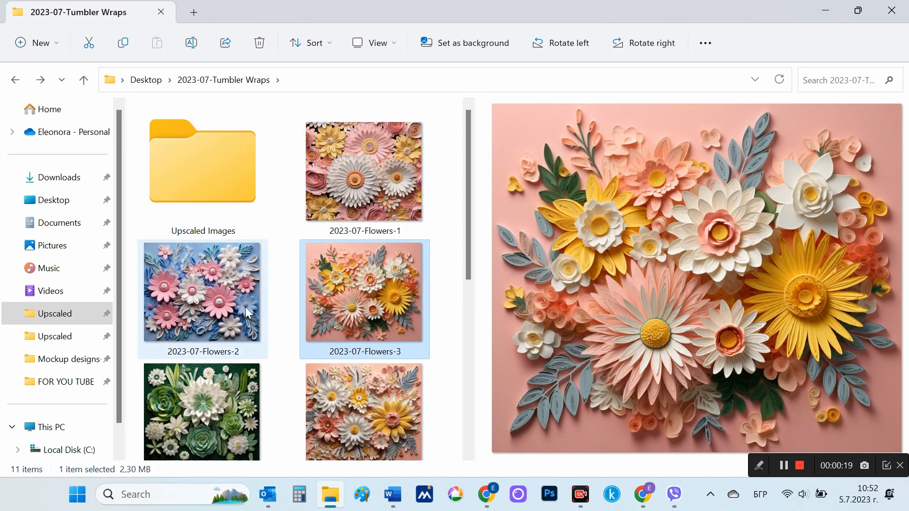
scroll(down, 3)
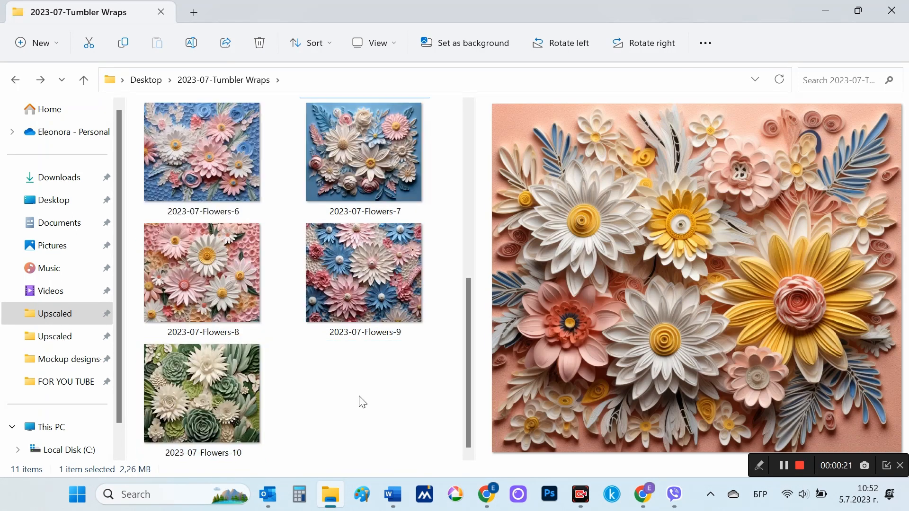
click(487, 494)
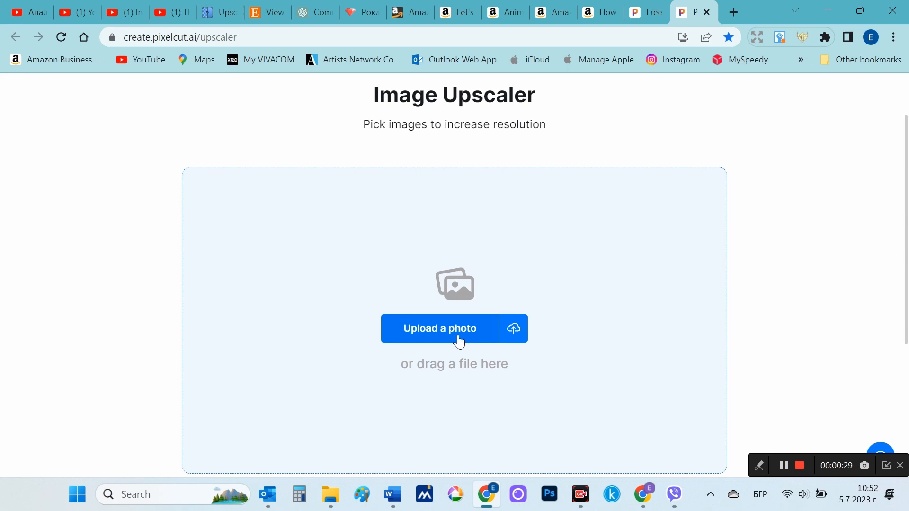
Step: Upload 2023-07-Flowers-1 to Pixelcut's upscaler and download the HD PNG result
click(438, 328)
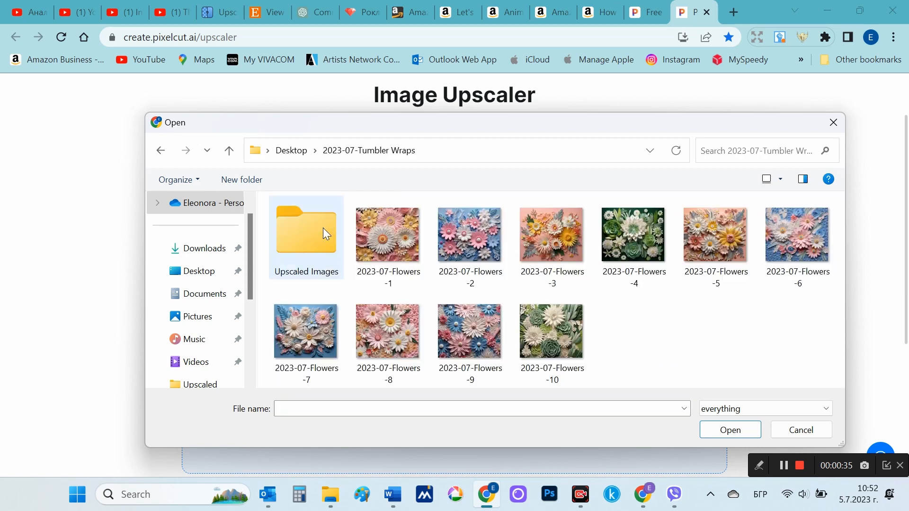
click(800, 429)
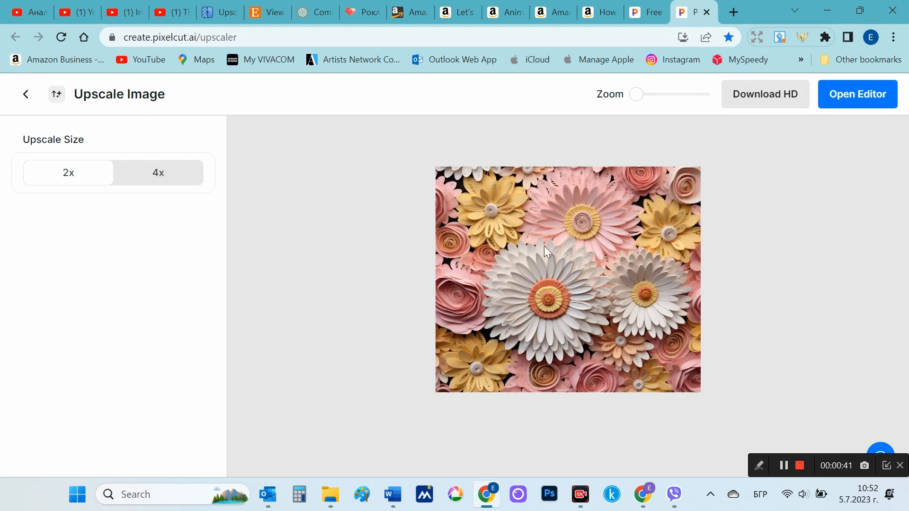
mouse_move(257, 227)
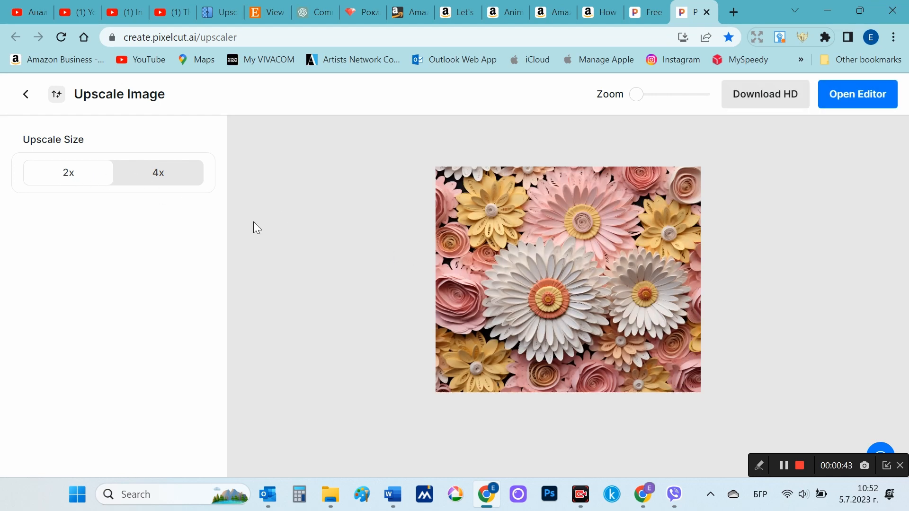
mouse_move(764, 94)
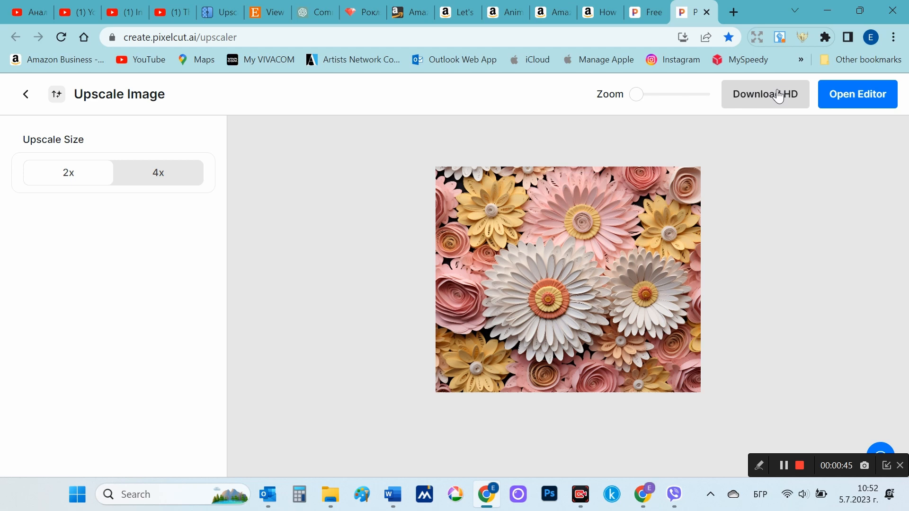
mouse_move(730, 221)
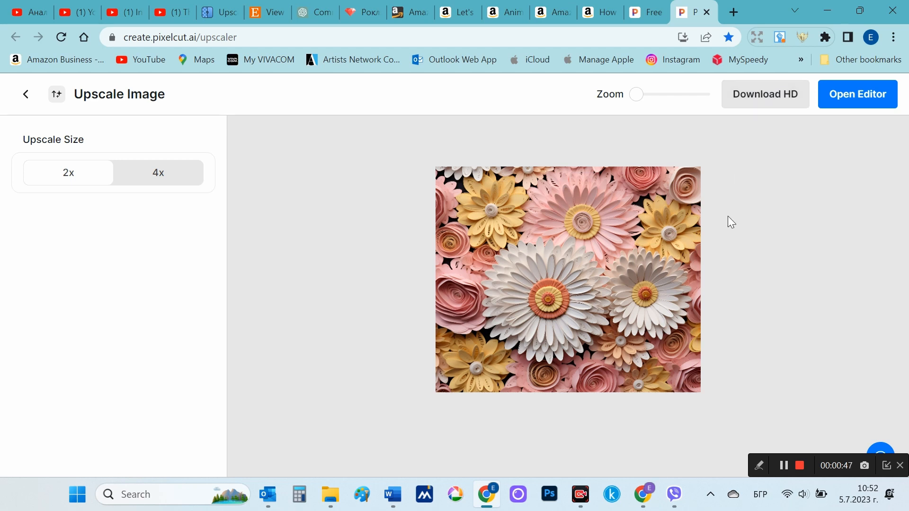
click(765, 94)
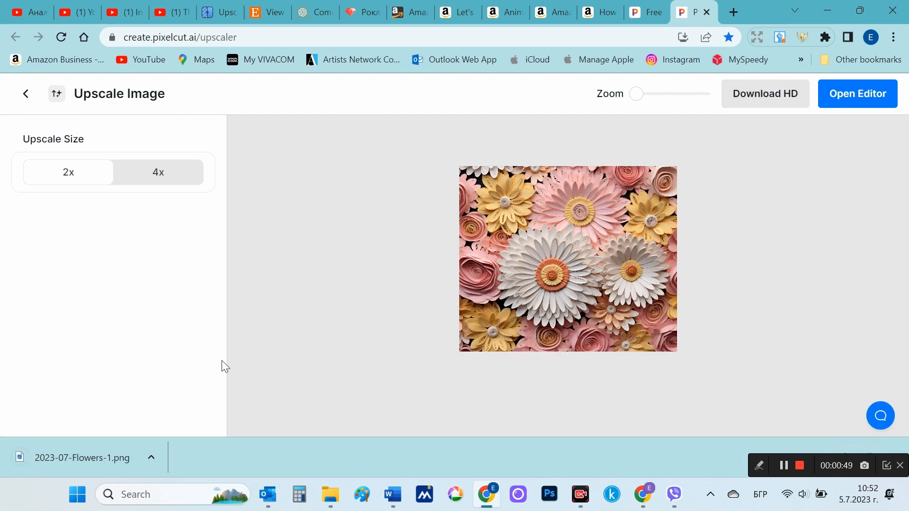
mouse_move(193, 383)
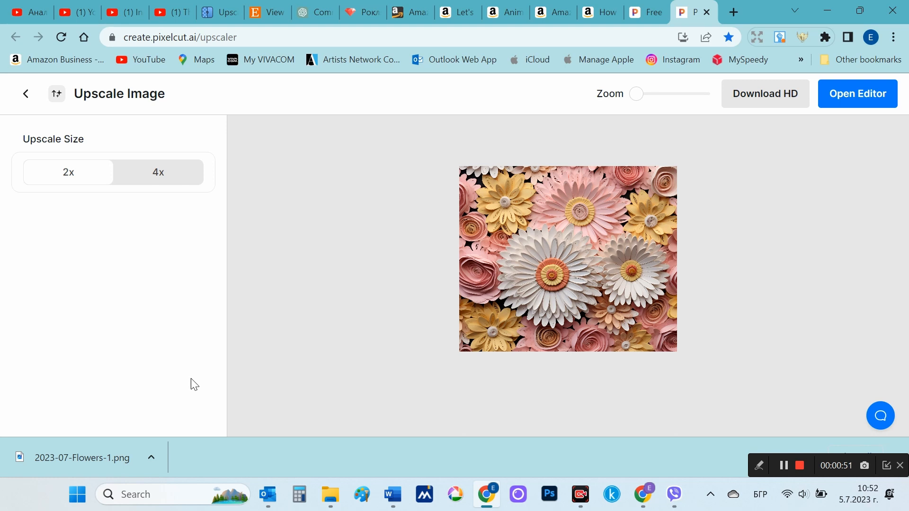
Step: Go back and upload the blue-and-pink Flowers-2 image for 4x upscaling
click(25, 94)
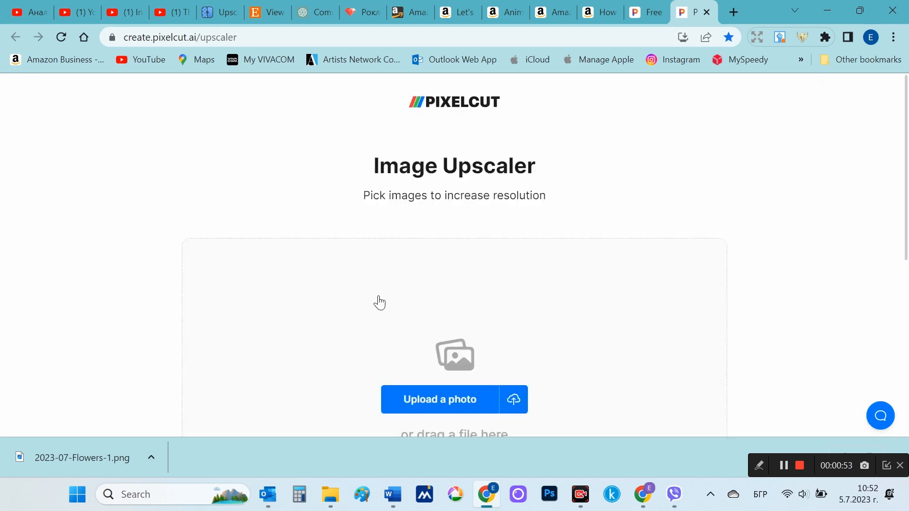
scroll(down, 3)
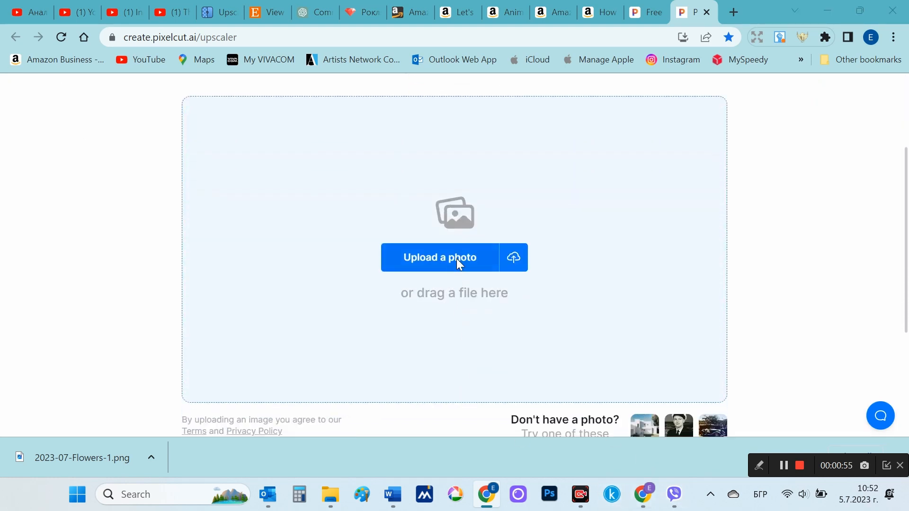
click(438, 258)
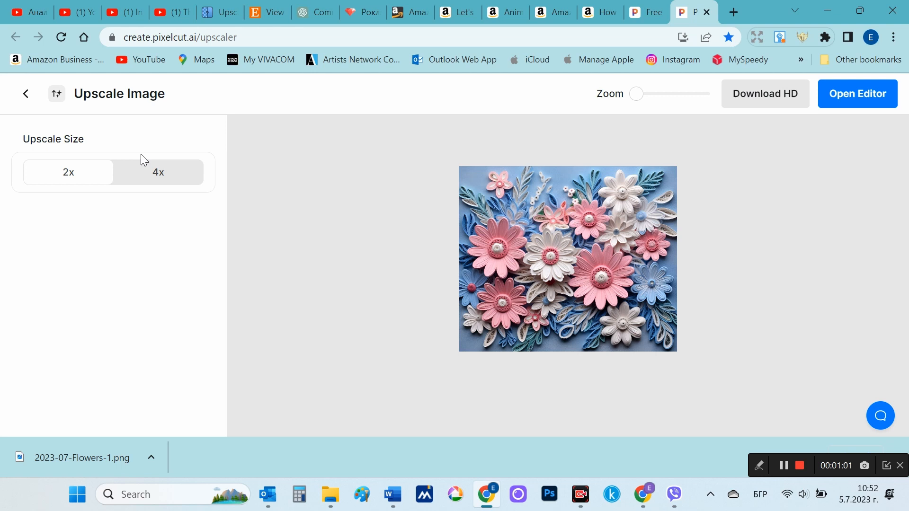
click(158, 172)
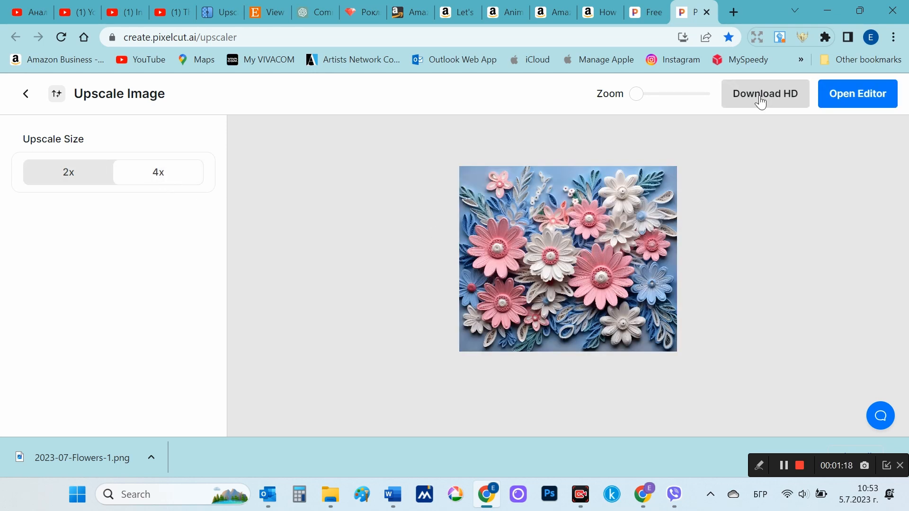
mouse_move(768, 257)
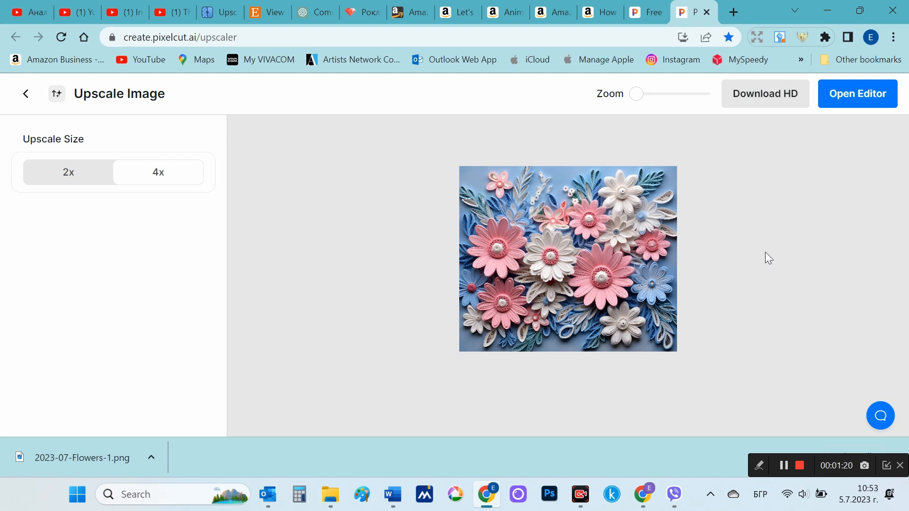
Step: Download the HD result as 2023-07-Flowers-2.png and leave the upscale page
click(765, 94)
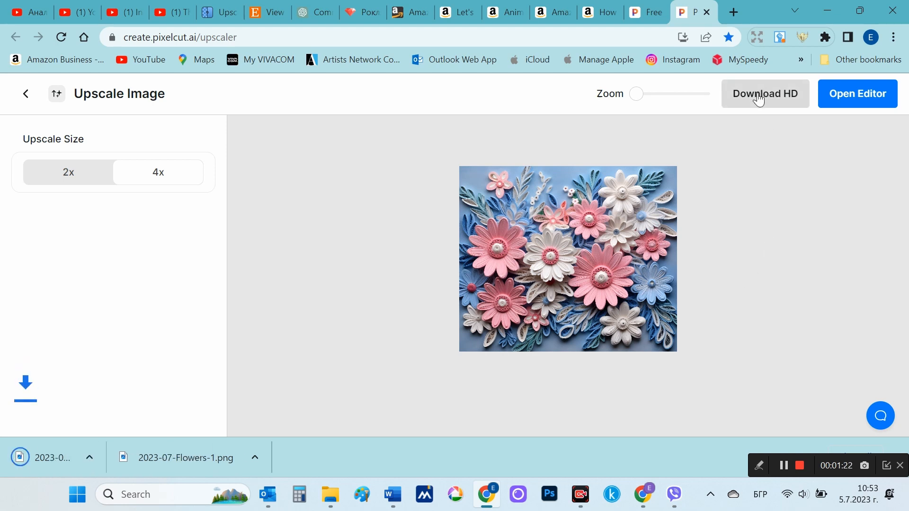
click(764, 93)
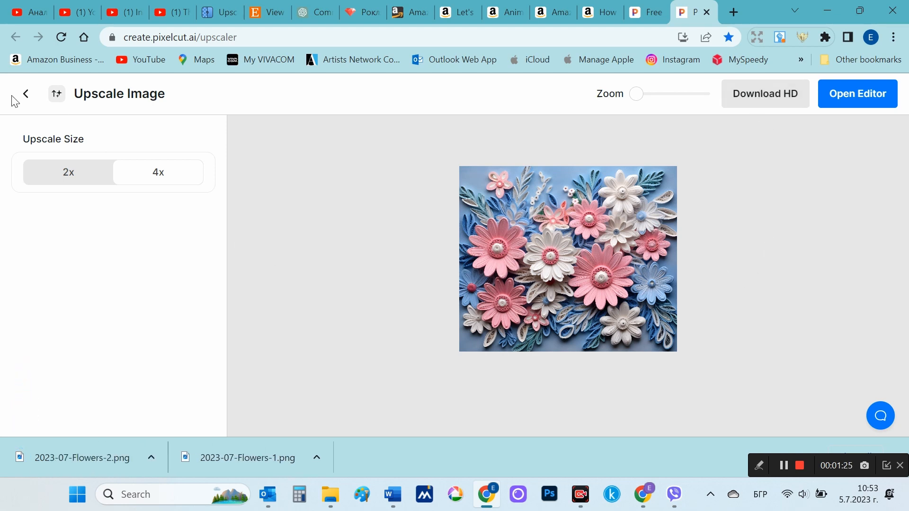
click(158, 173)
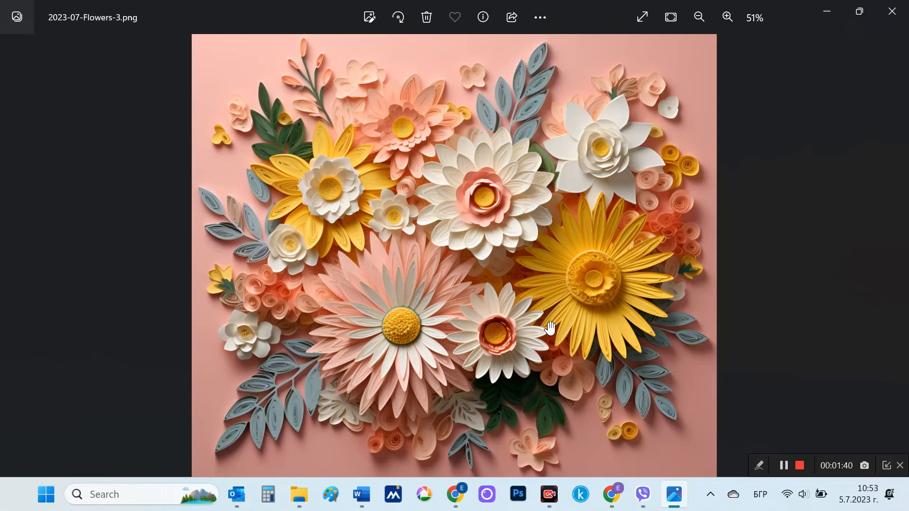
Step: Close Photos and preview Flowers-1, 2 and 3 in the Upscaled Images folder
click(726, 17)
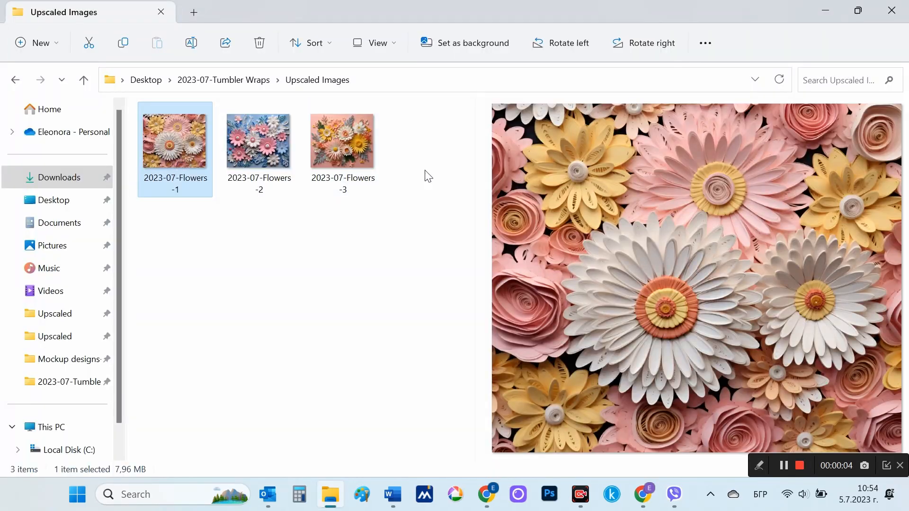
mouse_move(474, 170)
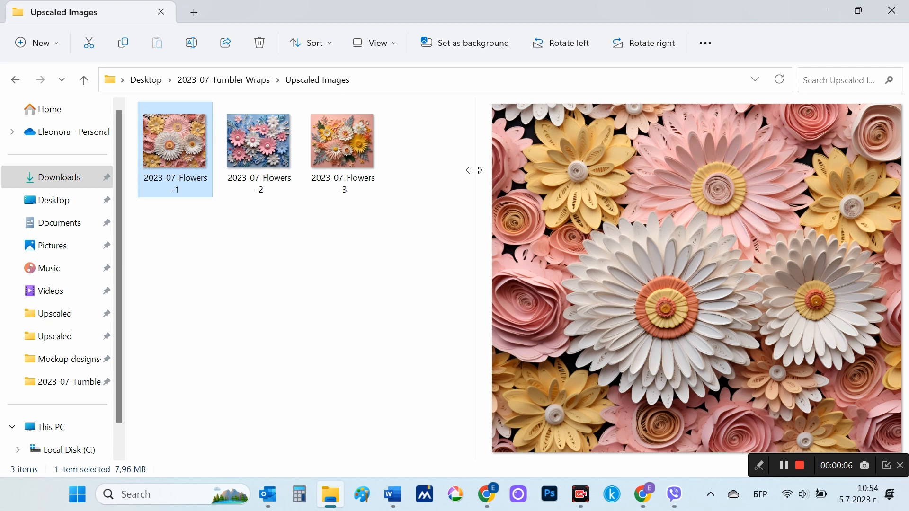
click(269, 141)
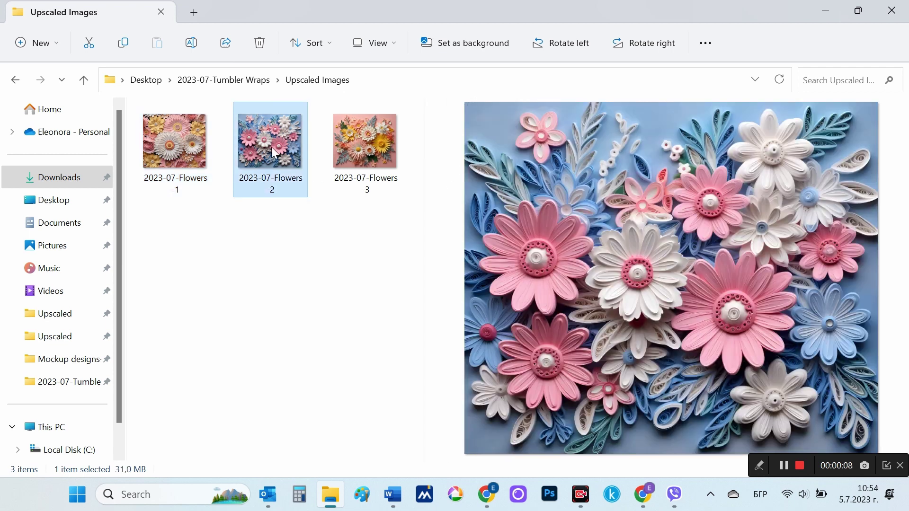
click(365, 140)
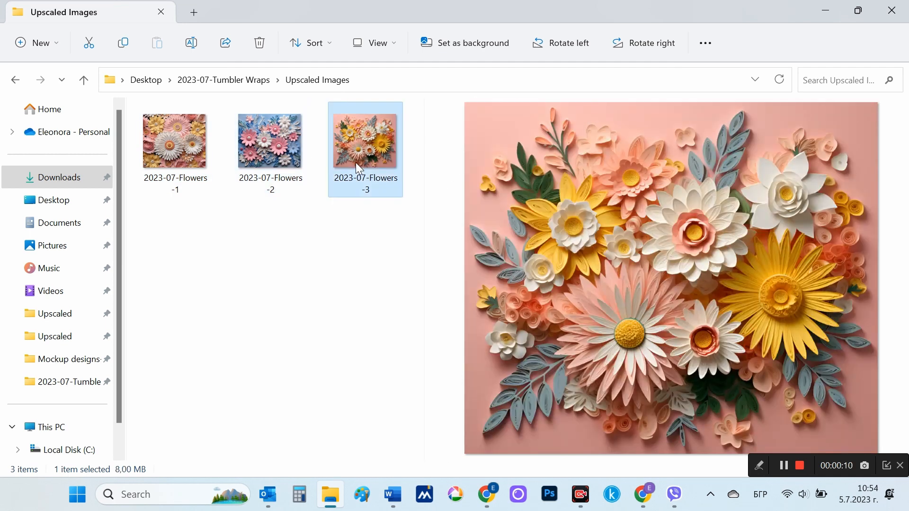
click(270, 141)
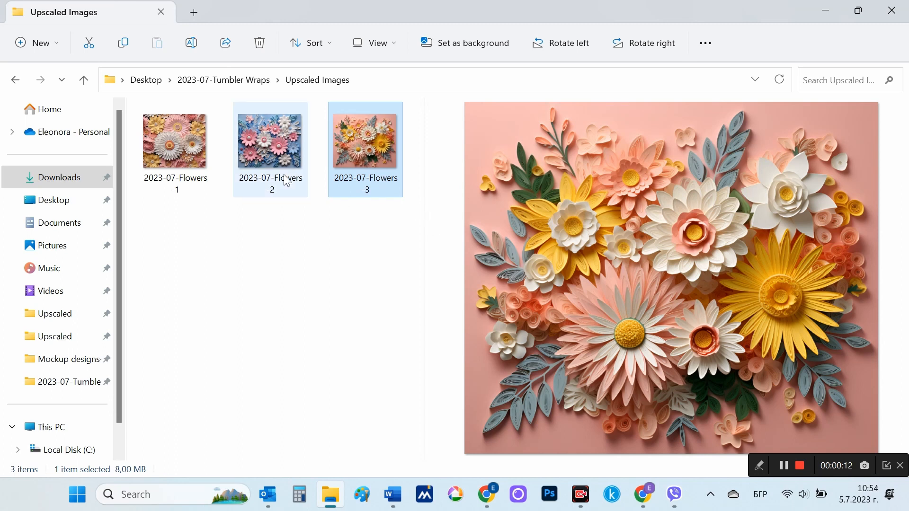
click(175, 141)
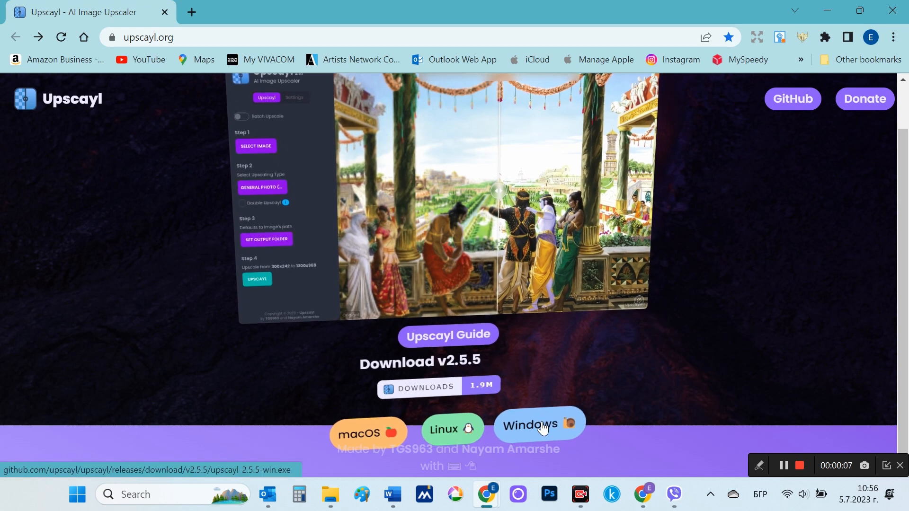
Step: Download the Windows Upscayl installer, run setup and launch Upscayl 2.5.5
click(529, 424)
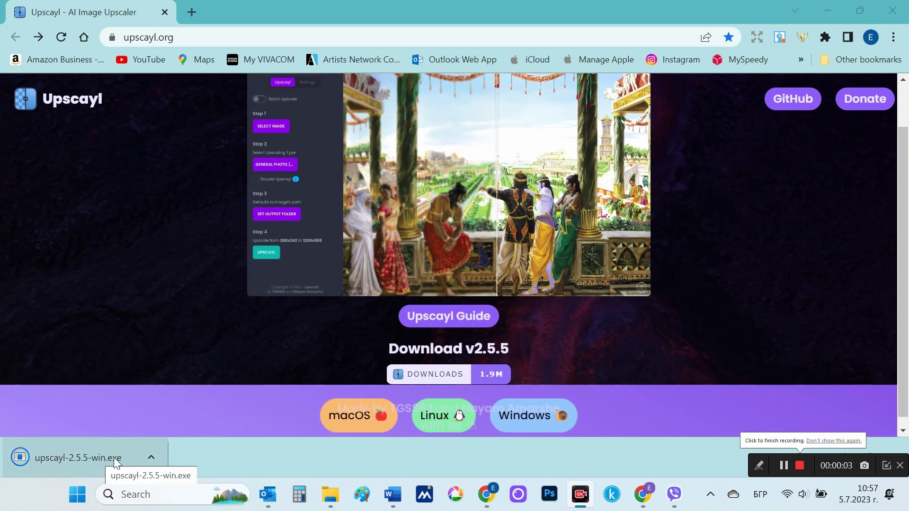
click(78, 458)
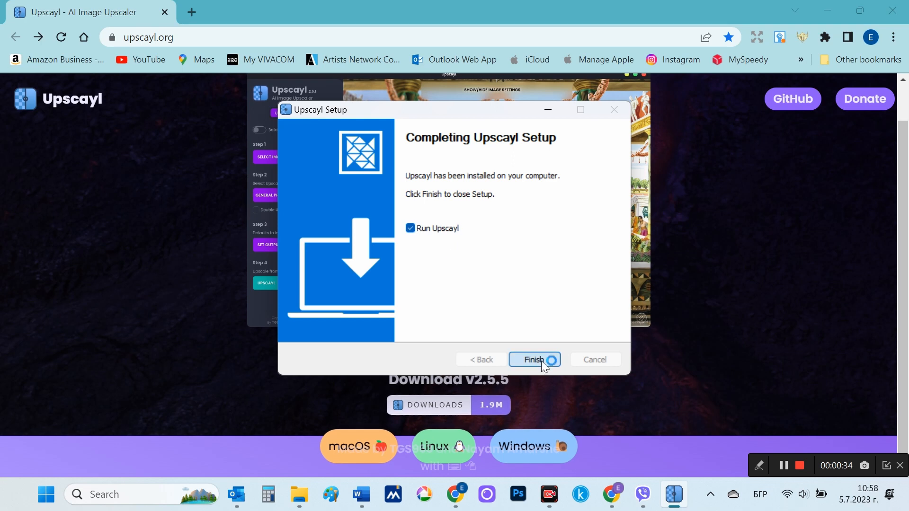
click(533, 360)
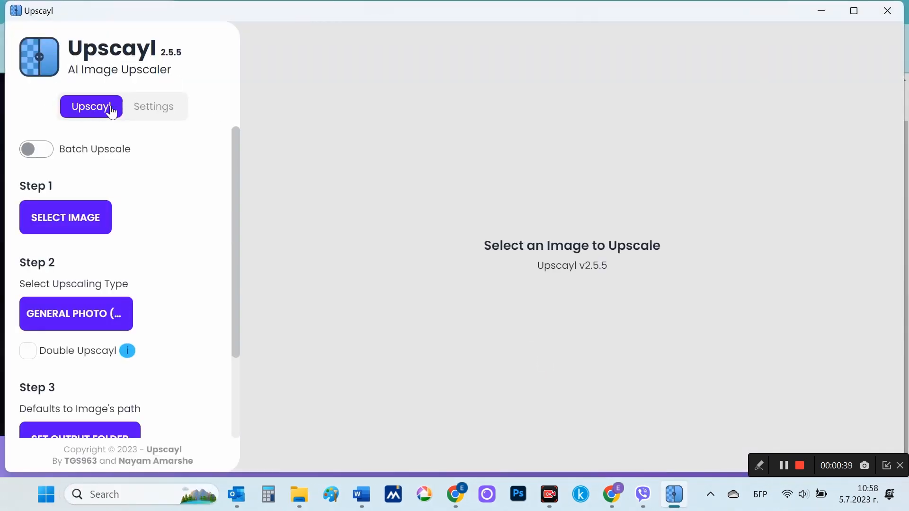
Step: Try the Dark, Cupcake and Garden themes from the Upscayl Theme dropdown
click(153, 106)
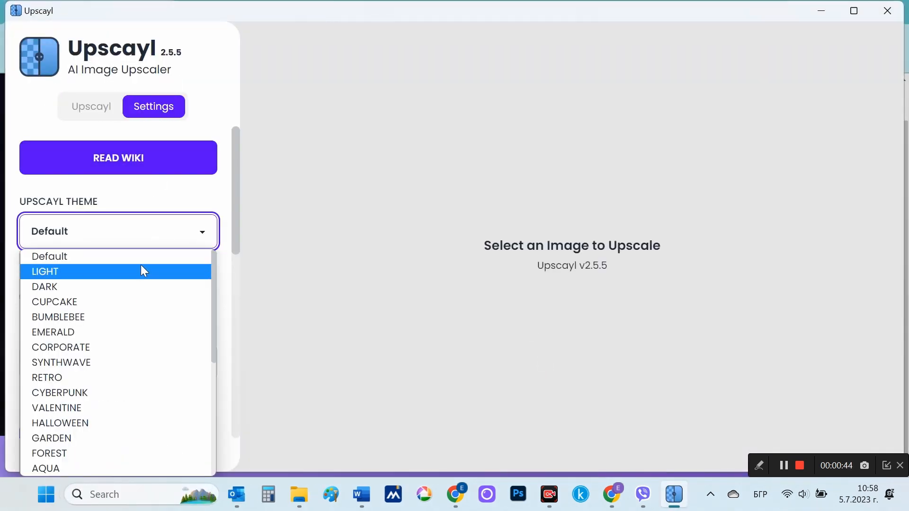
click(45, 286)
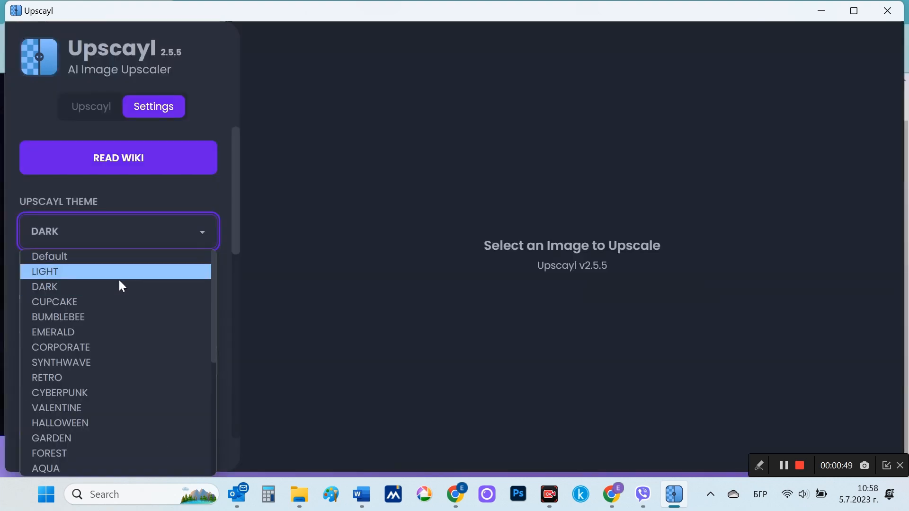
click(55, 301)
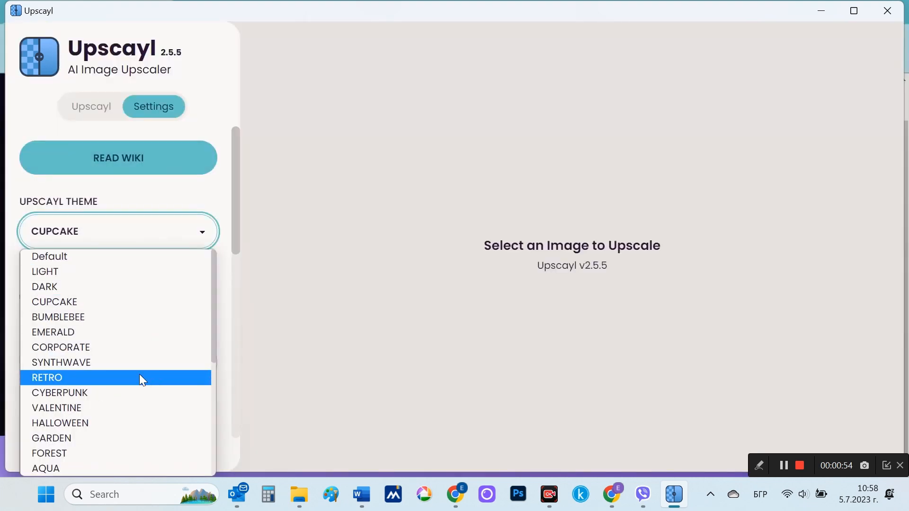
click(51, 438)
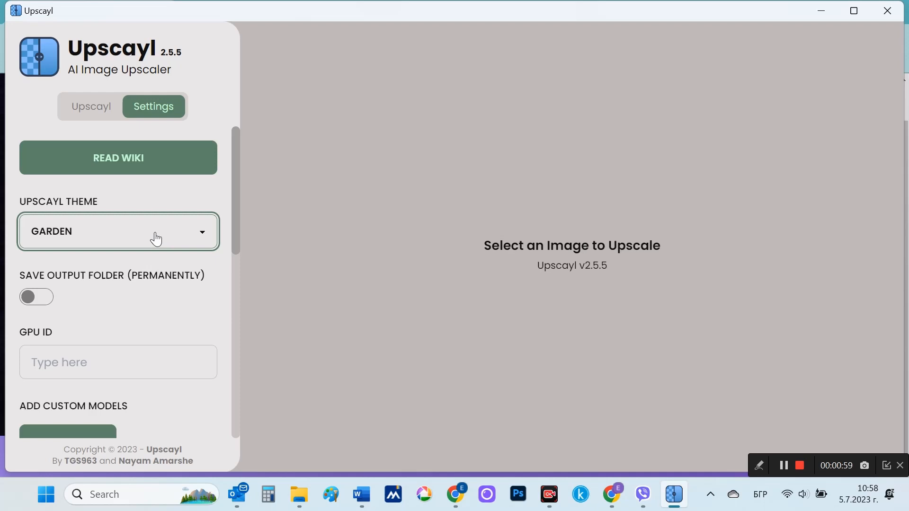
Step: Settle on the light teal theme and return to the main upscaling steps
click(119, 231)
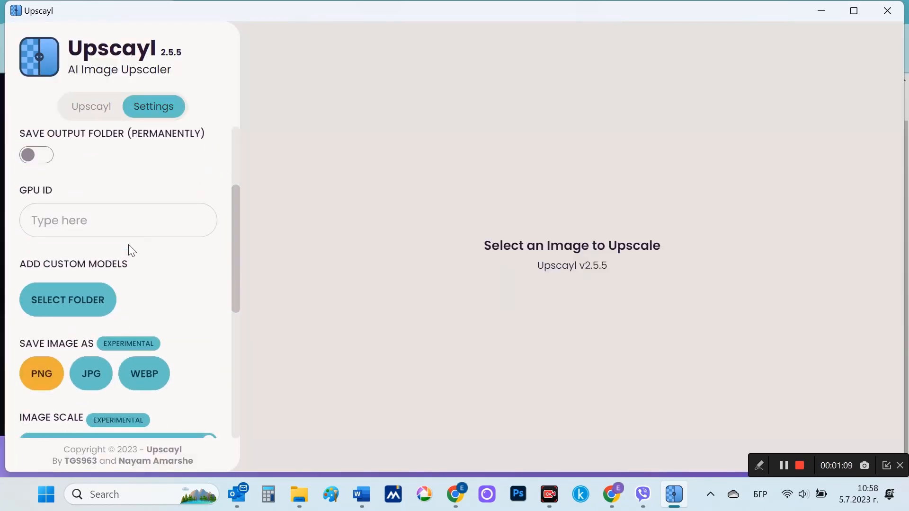
scroll(down, 3)
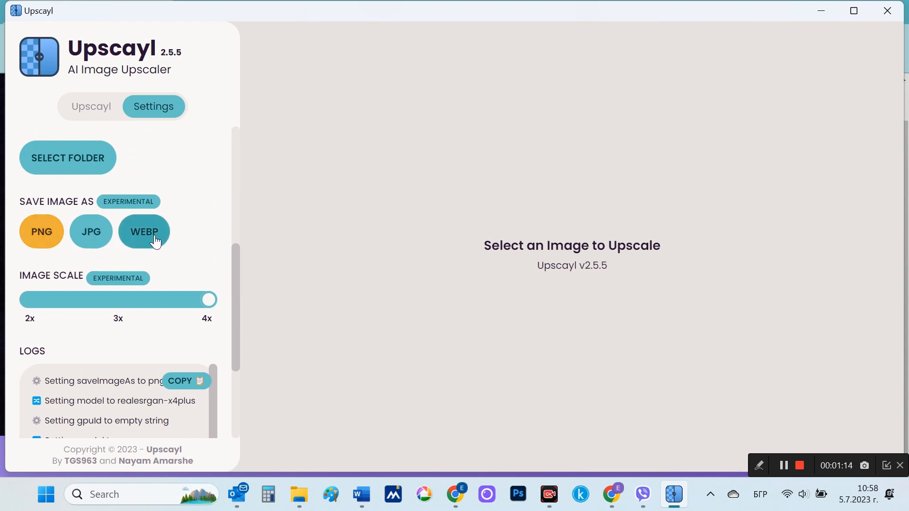
click(91, 106)
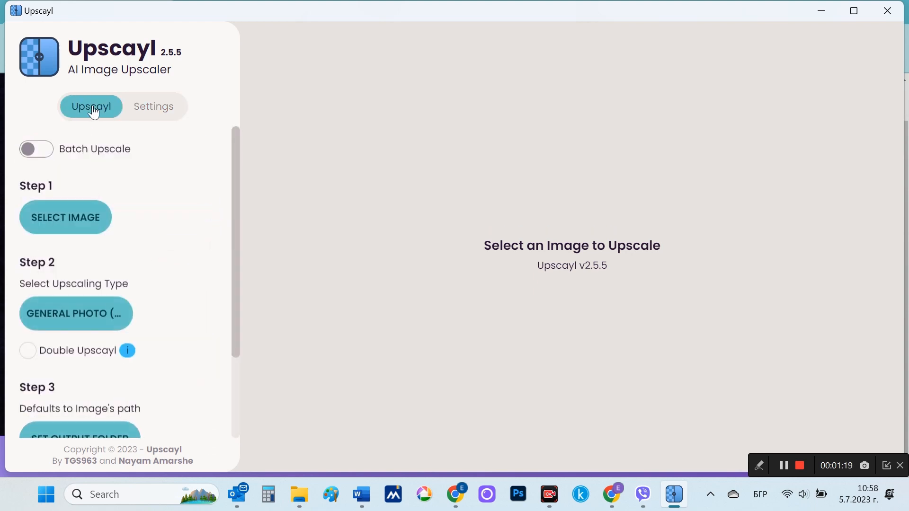
Step: Choose the Digital Art model from the upscaling type list, leaving Double Upscayl off
scroll(down, 3)
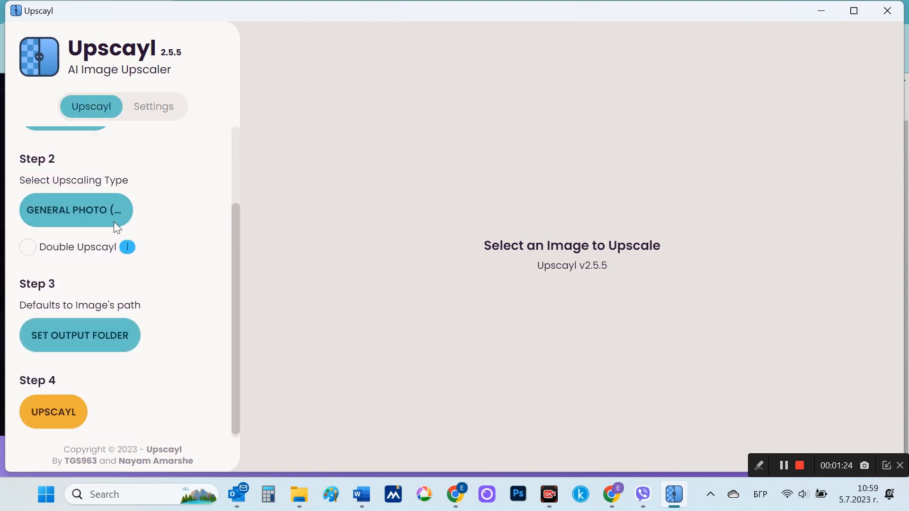
click(74, 210)
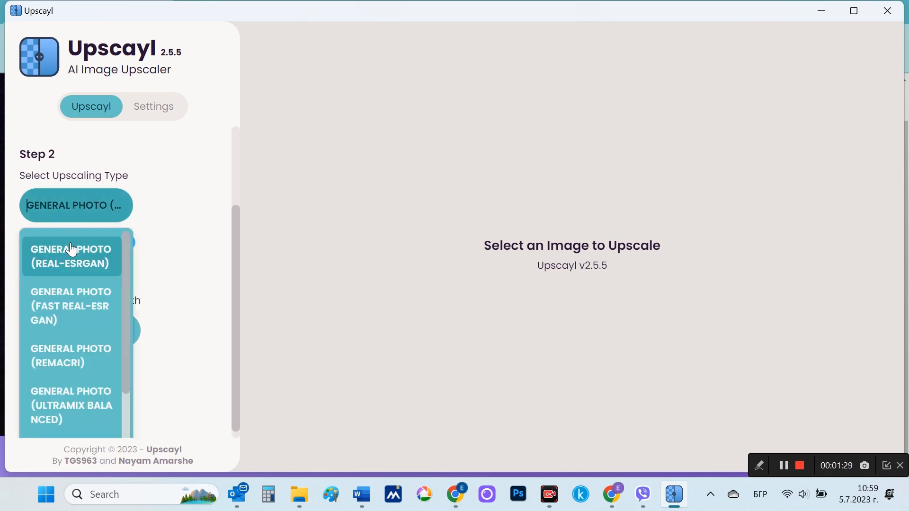
scroll(down, 3)
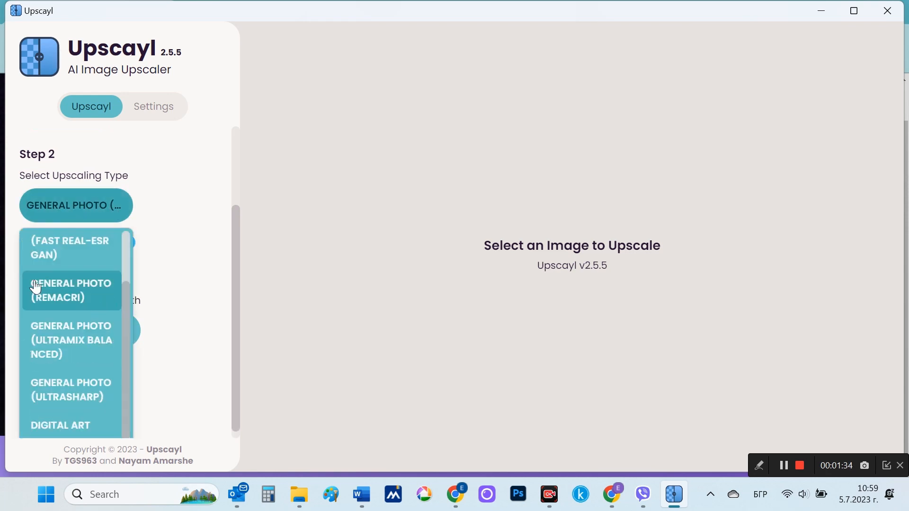
mouse_move(71, 425)
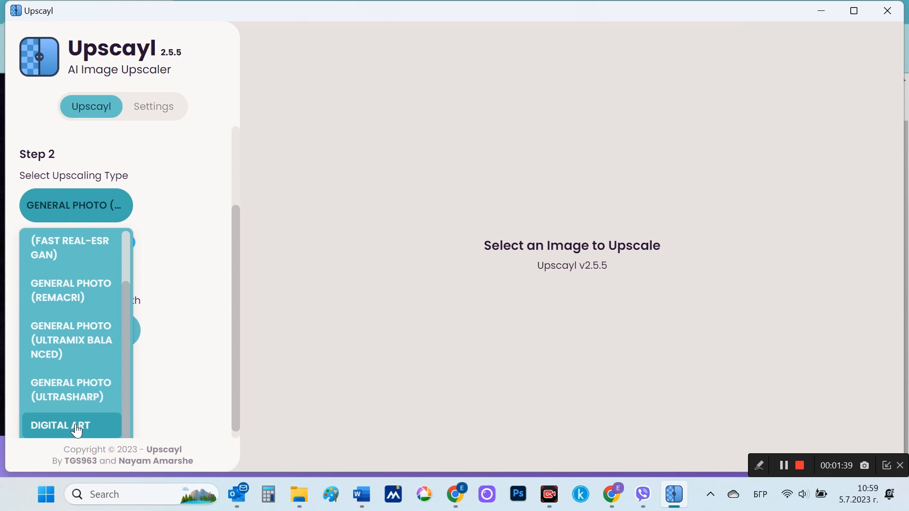
click(60, 425)
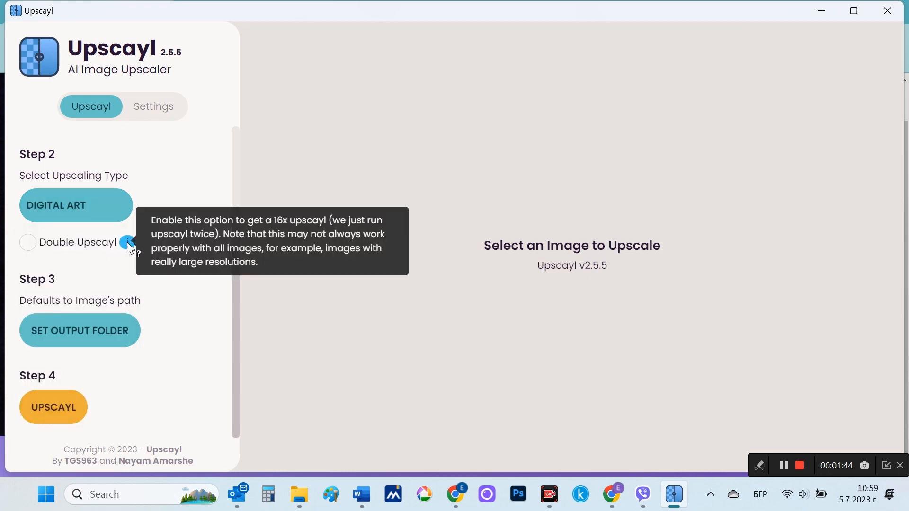
mouse_move(116, 306)
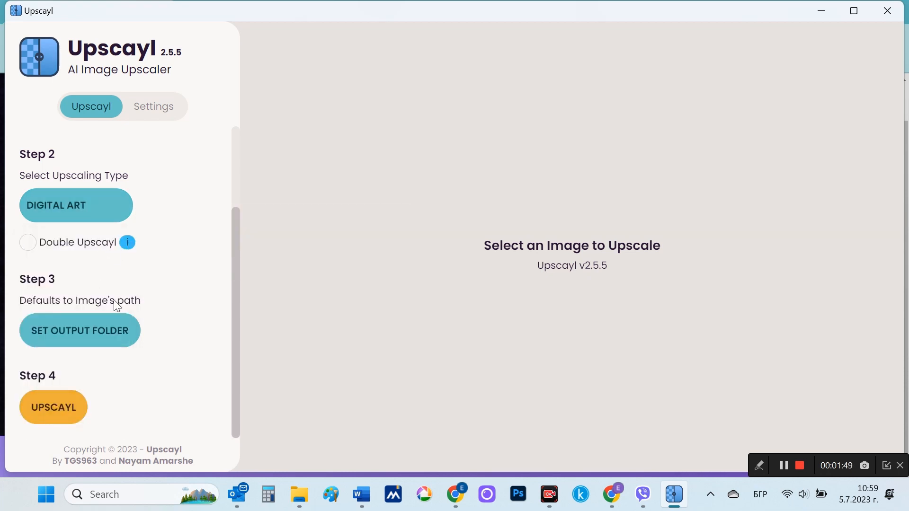
mouse_move(150, 361)
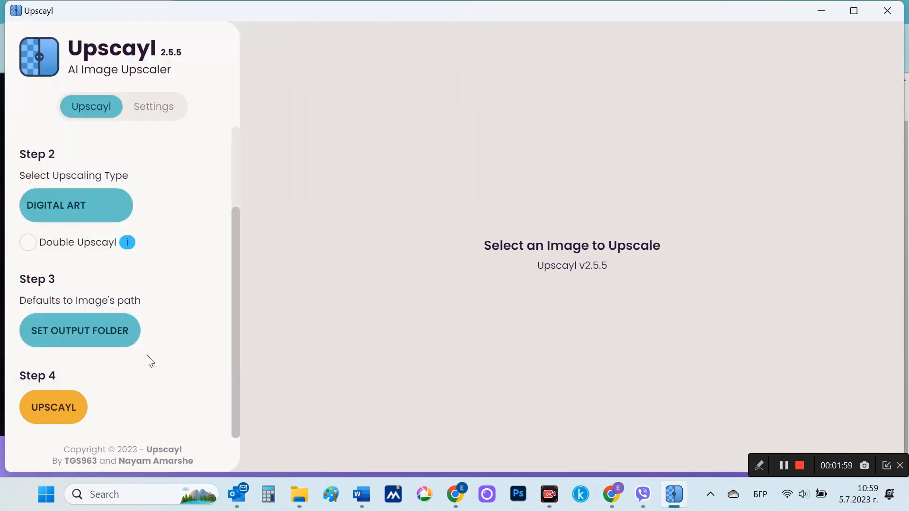
scroll(up, 3)
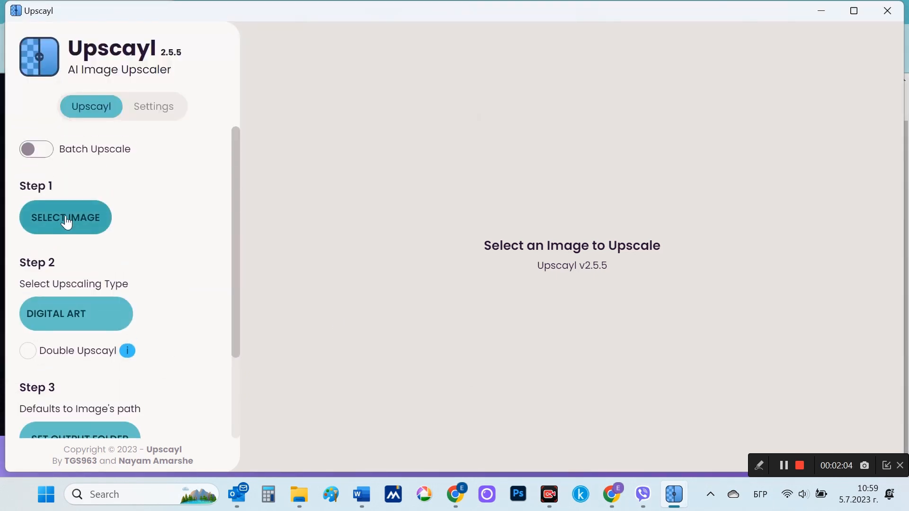
Step: Load 2023-07-Flowers-4 and start upscaling it from 1184x1008 to 4736x4032
click(66, 217)
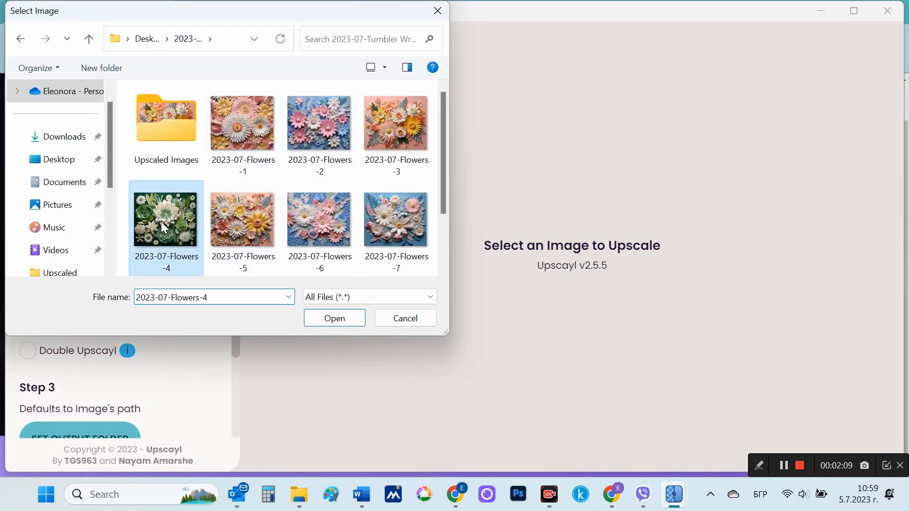
click(334, 319)
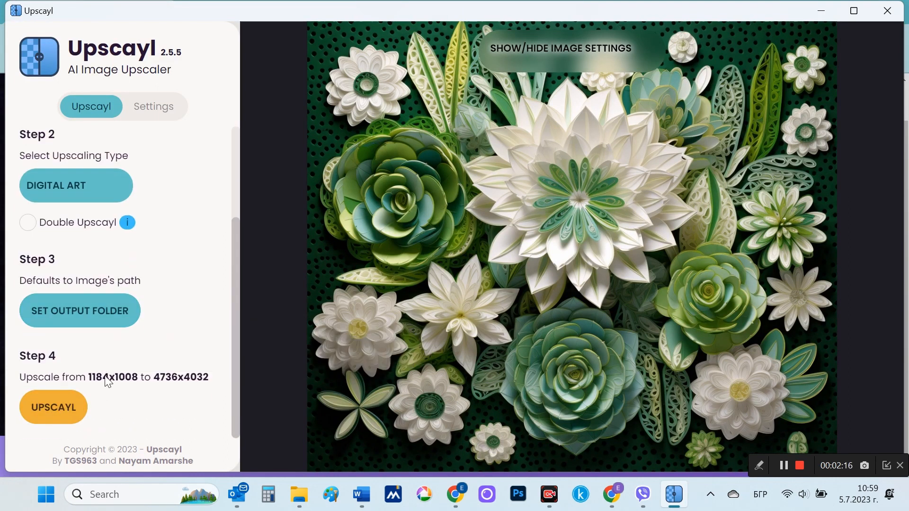
click(53, 407)
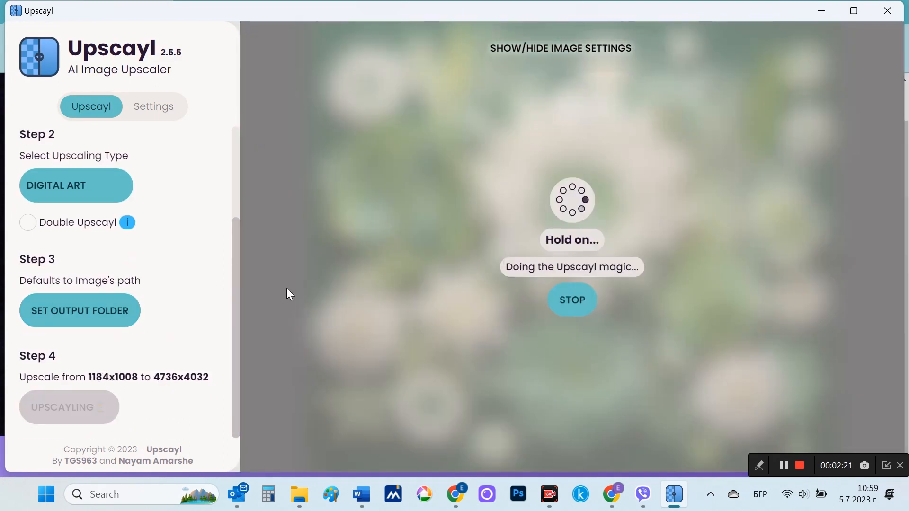
mouse_move(672, 338)
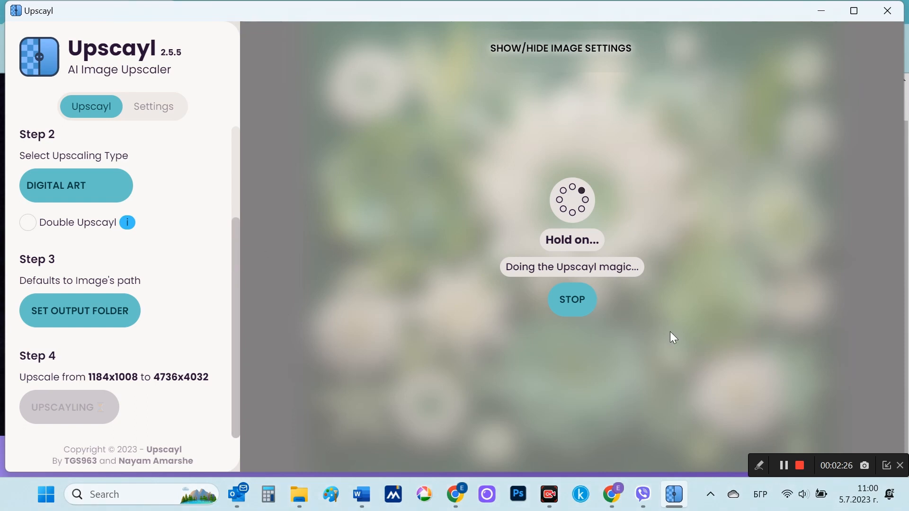
mouse_move(808, 458)
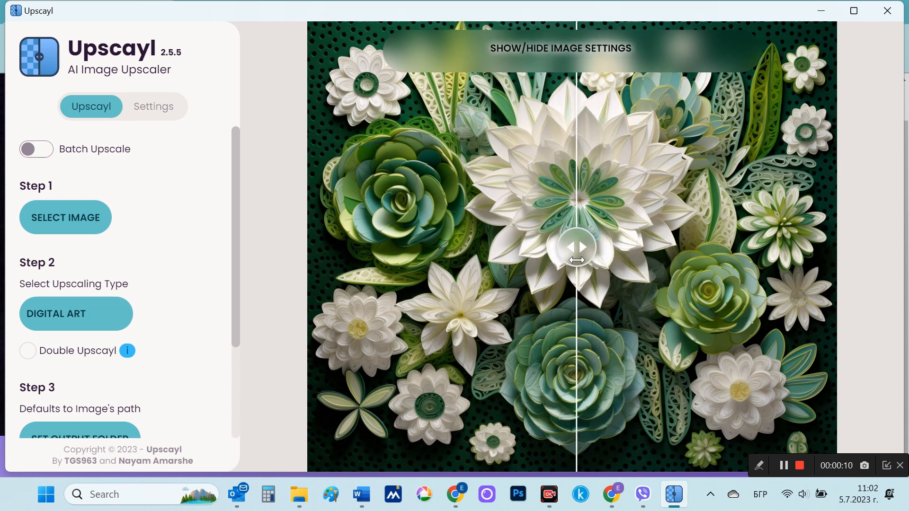
mouse_move(397, 435)
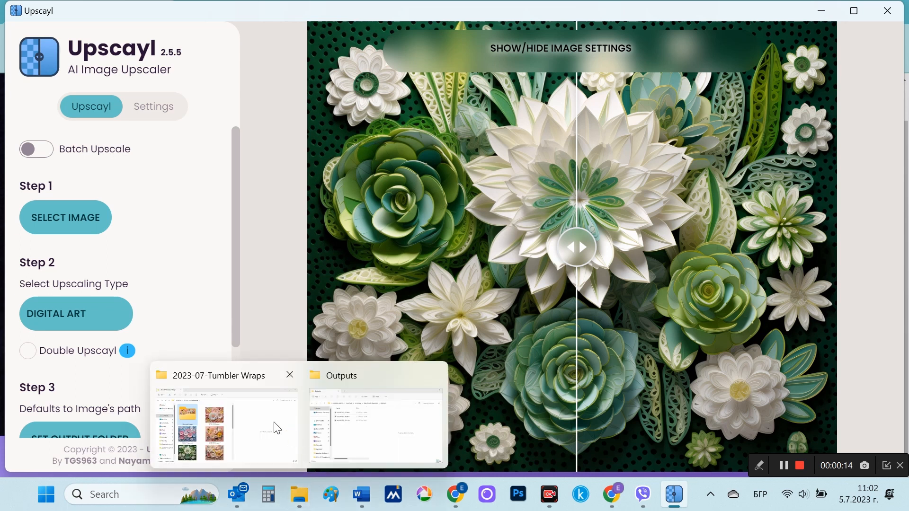
Step: View the upscaled green flower (Flowers-4) full-screen from Upscaled Images, then return to 2023-07-Tumbler Wraps
click(225, 426)
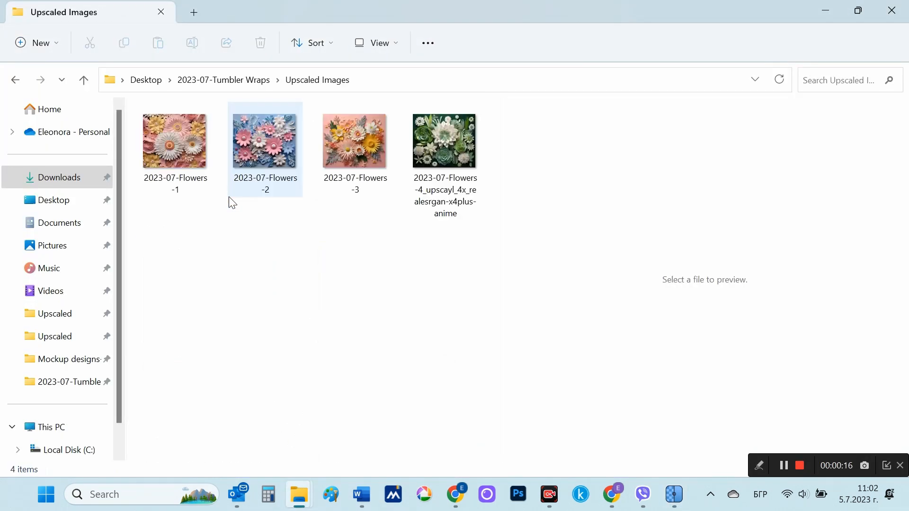
click(444, 140)
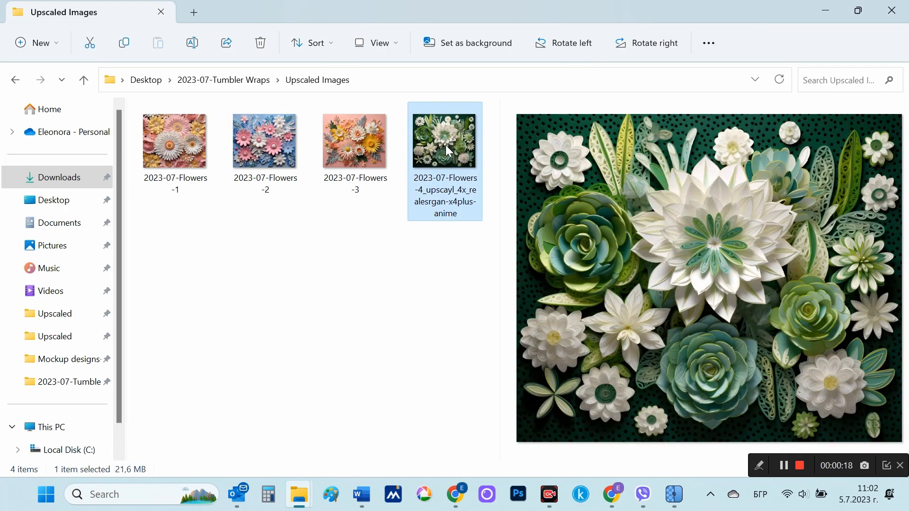
double_click(443, 139)
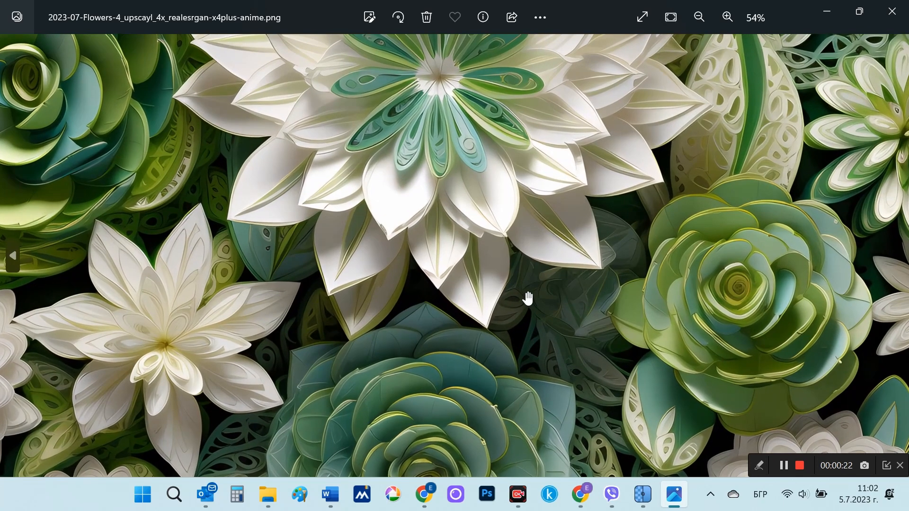
click(698, 17)
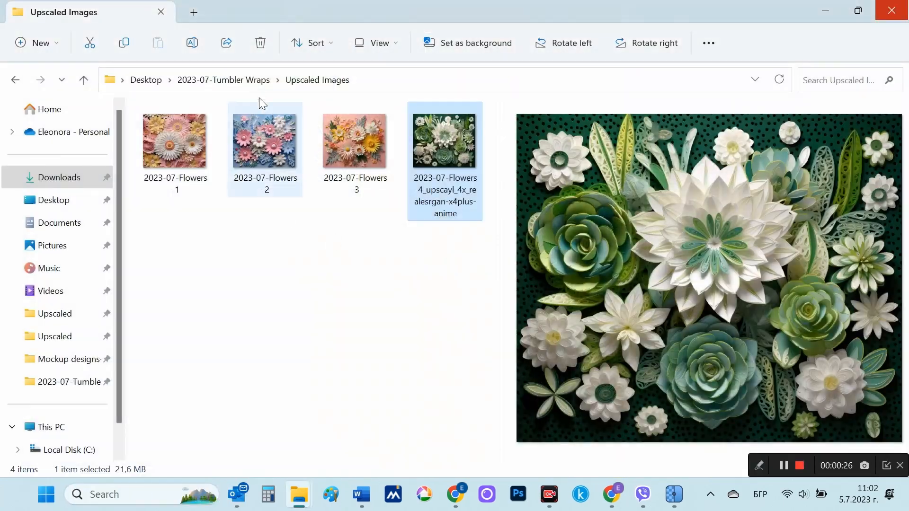
click(84, 80)
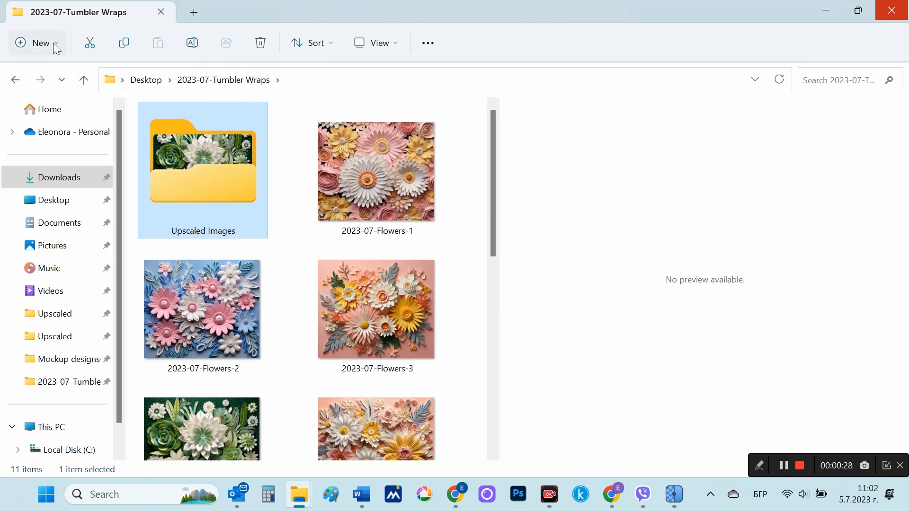
Step: Create a new folder named Test inside 2023-07-Tumbler Wraps
click(37, 43)
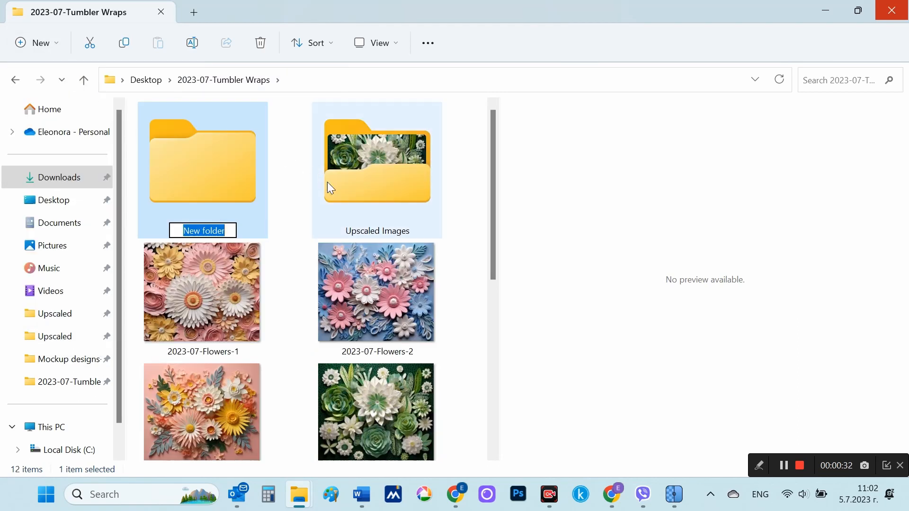
text(Te)
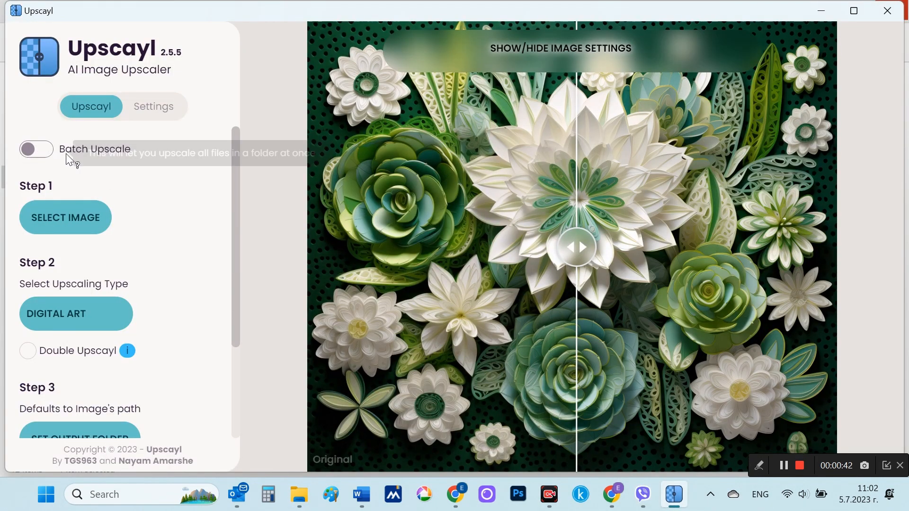
Step: Turn on Batch Upscale and bring up the folder picker for the batch source
click(36, 149)
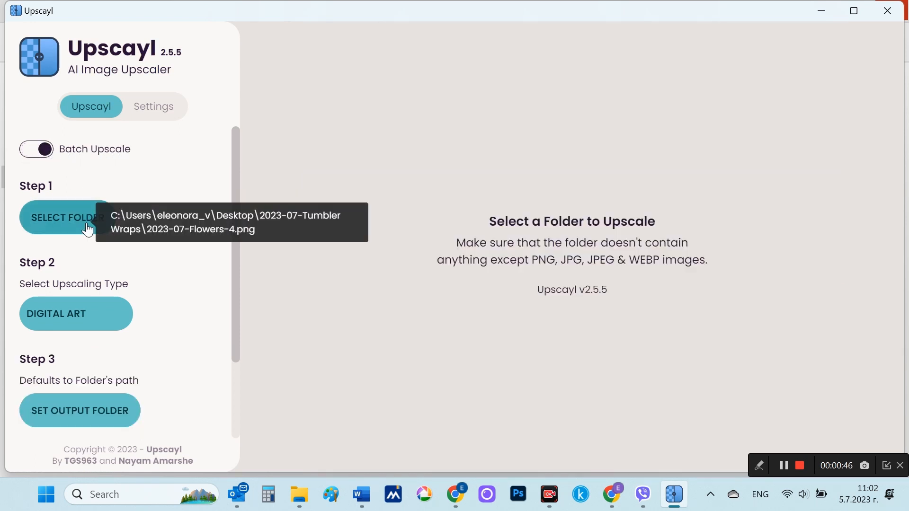
click(66, 218)
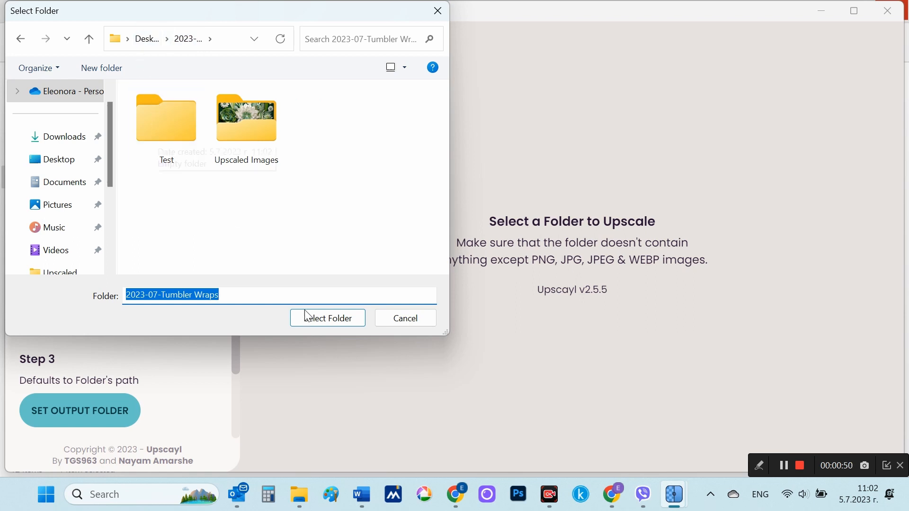
mouse_move(299, 494)
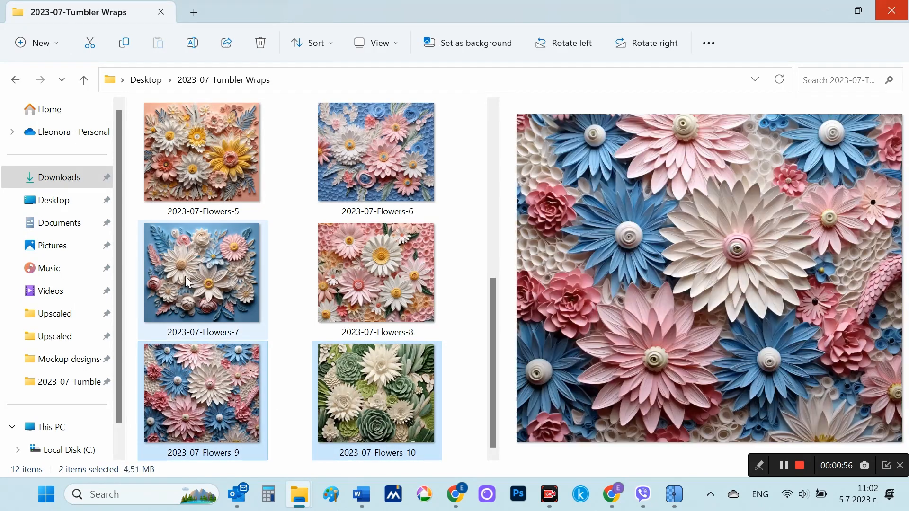
Step: Copy Flowers-5 through Flowers-10 into the Test folder and display them as large icons
click(377, 151)
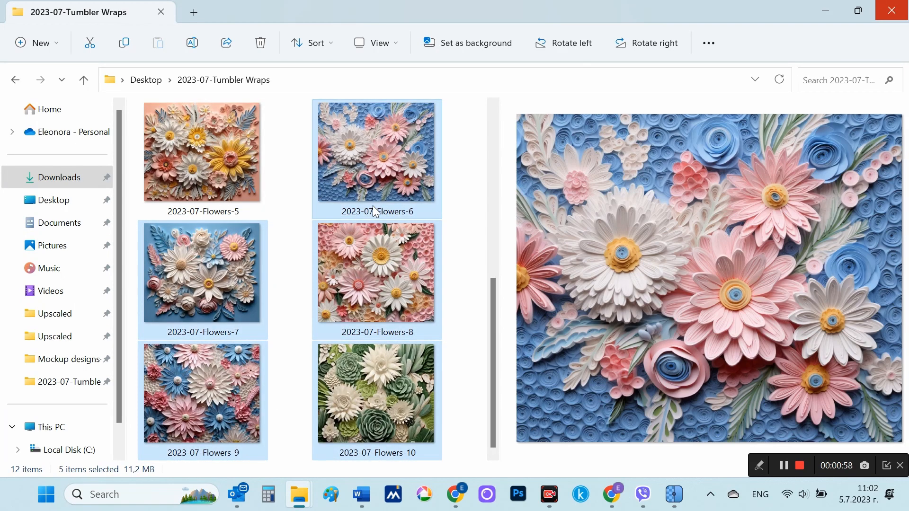
scroll(up, 3)
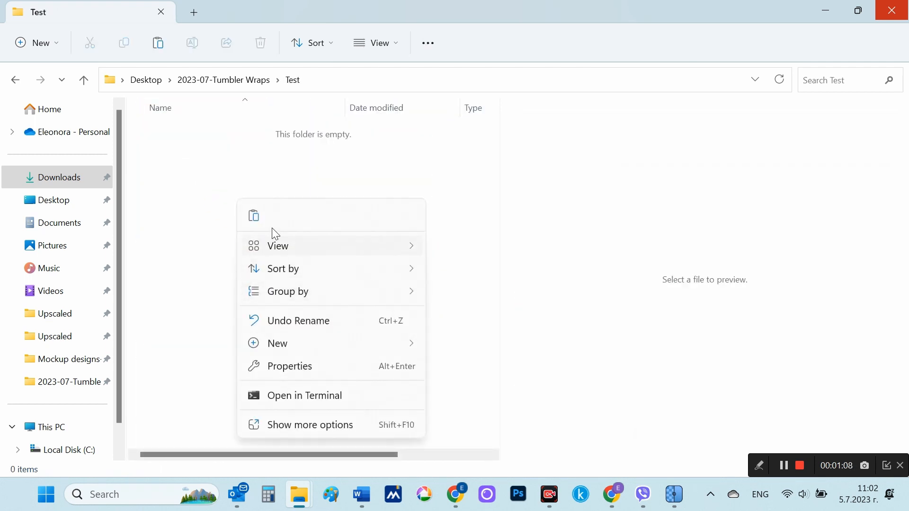
click(254, 215)
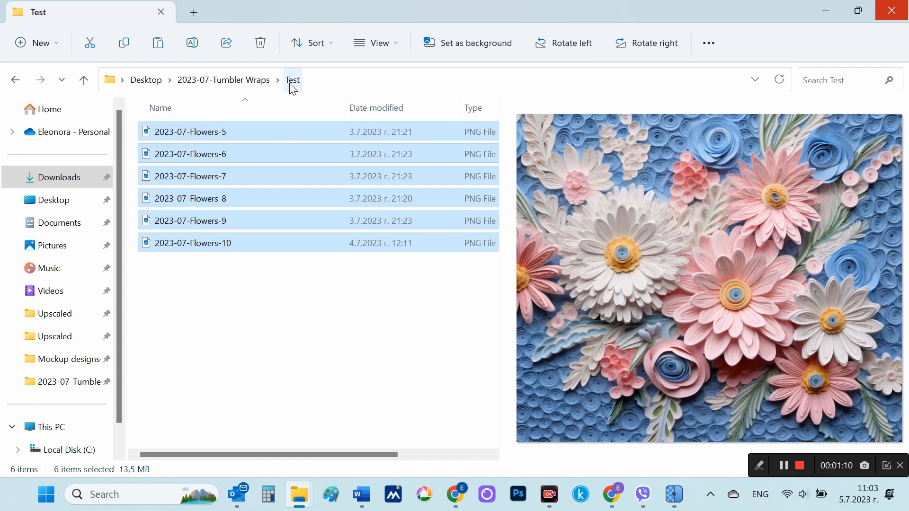
click(376, 42)
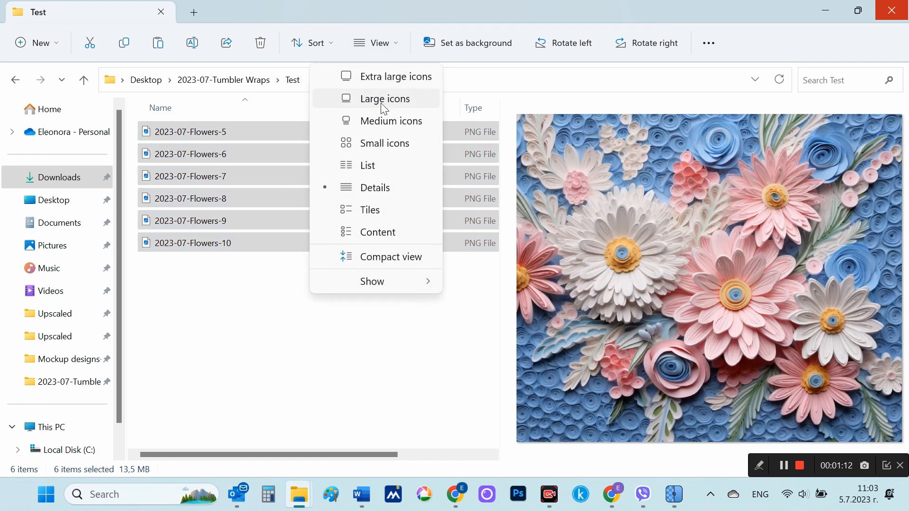
click(384, 99)
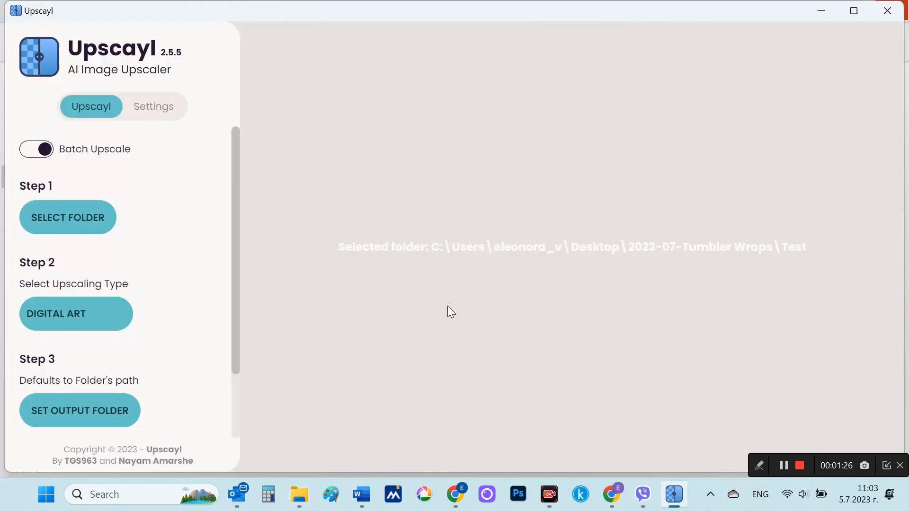
mouse_move(68, 217)
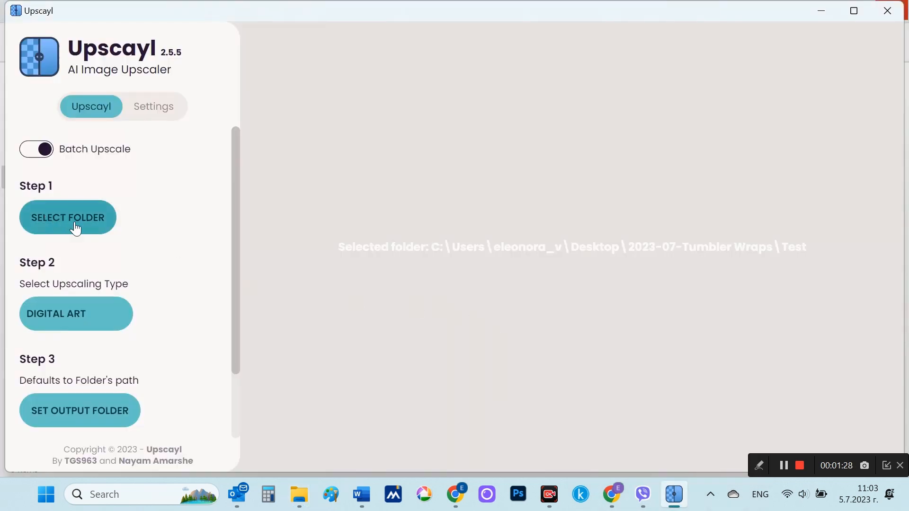
Step: Choose the General Photo (Real-ESRGAN) model and confirm Test as the batch output folder
click(76, 313)
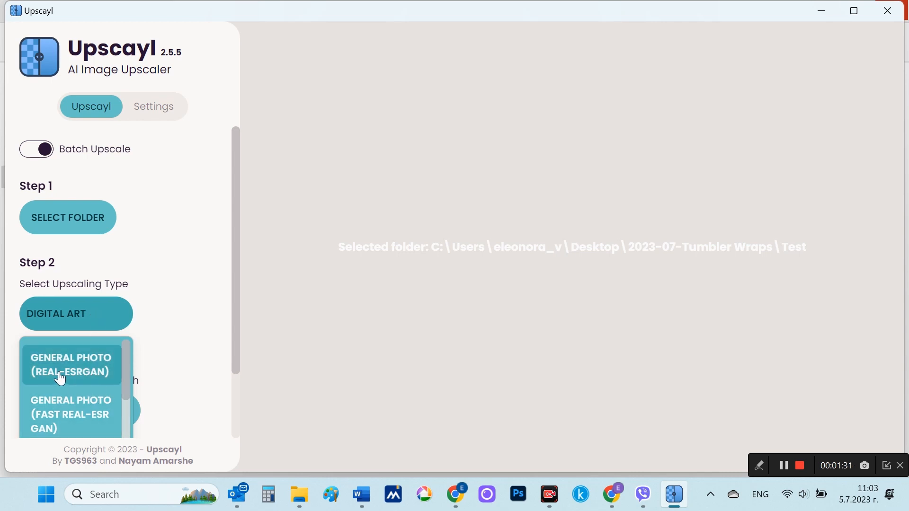
mouse_move(63, 422)
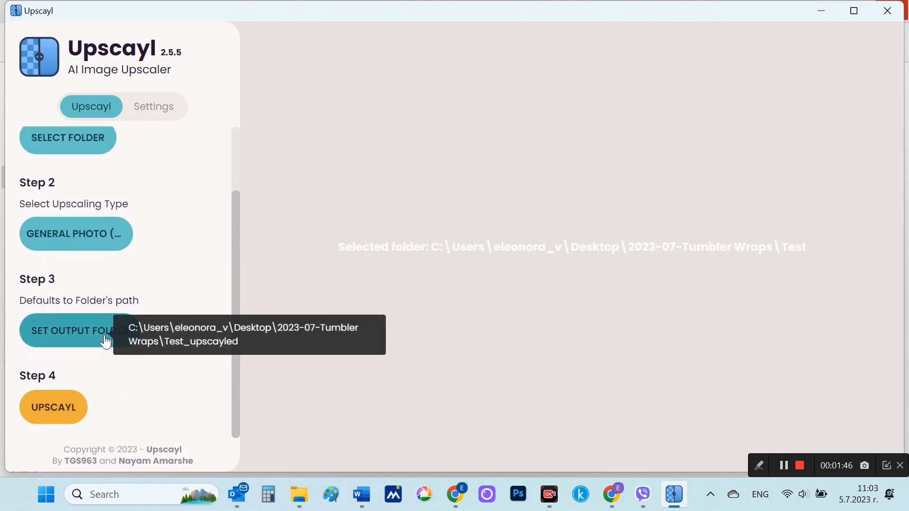
click(74, 330)
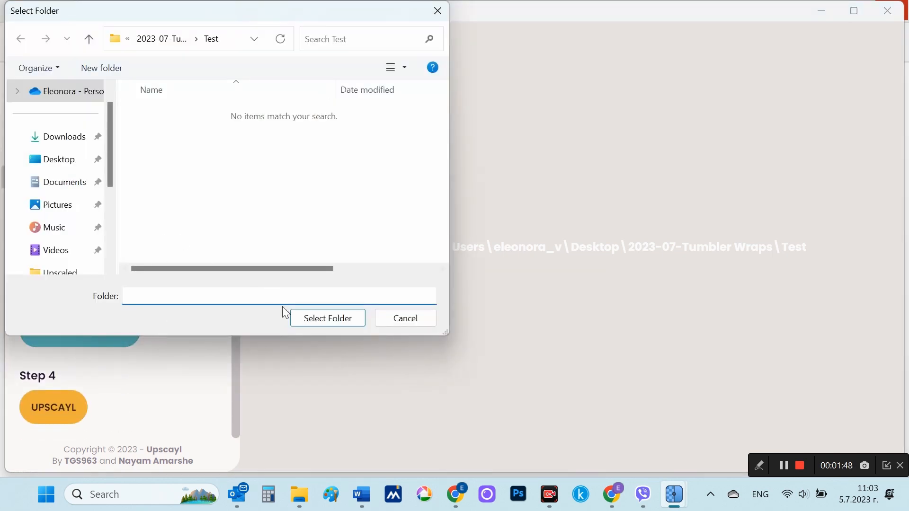
click(327, 318)
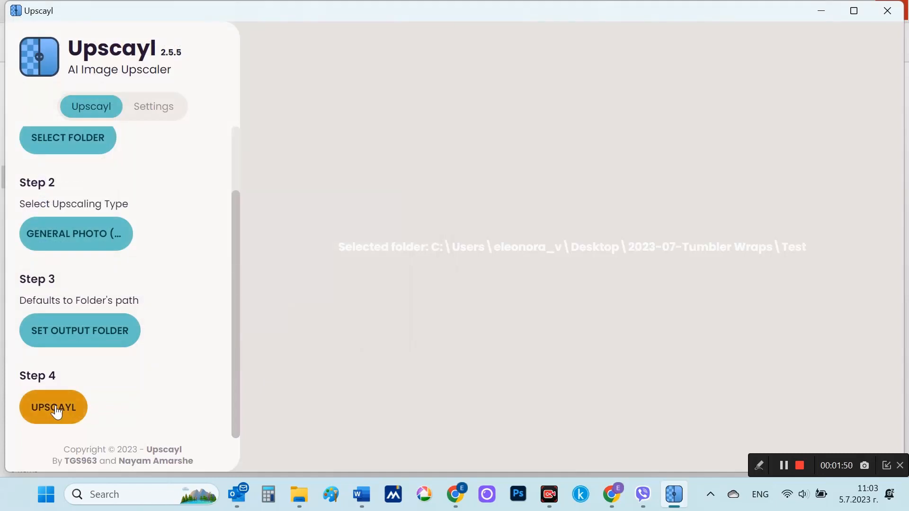
Step: Start the batch upscale of all images in the Test folder
click(53, 407)
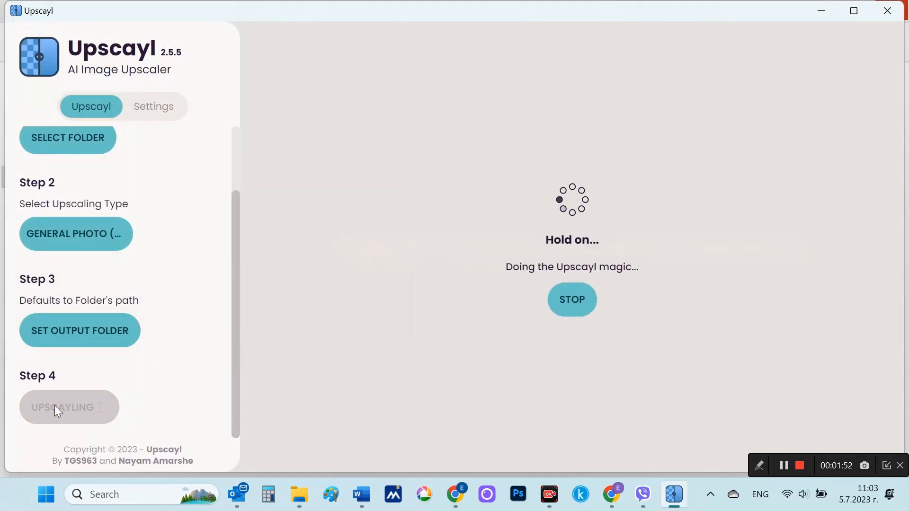
mouse_move(426, 208)
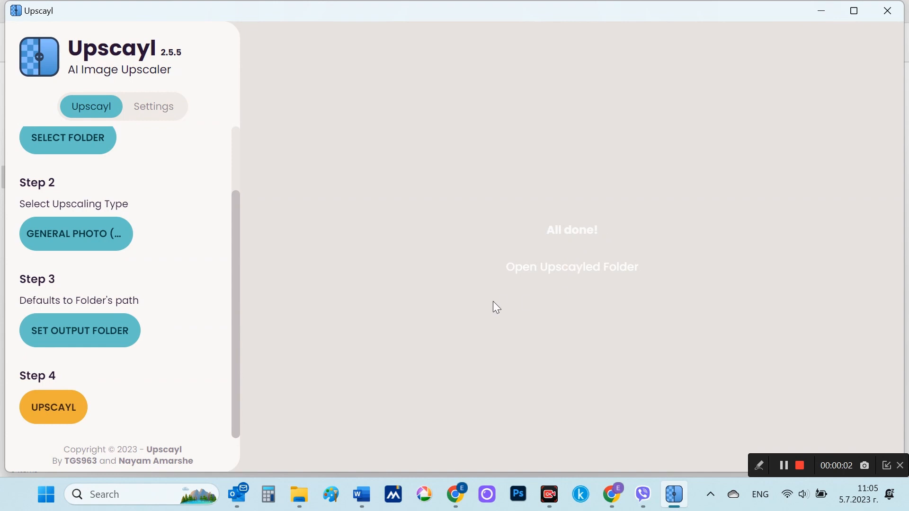
mouse_move(557, 271)
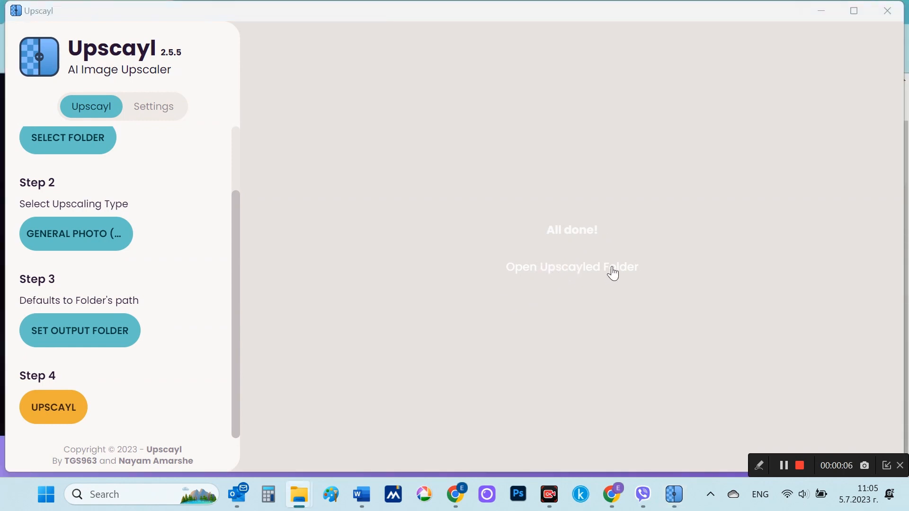
mouse_move(584, 273)
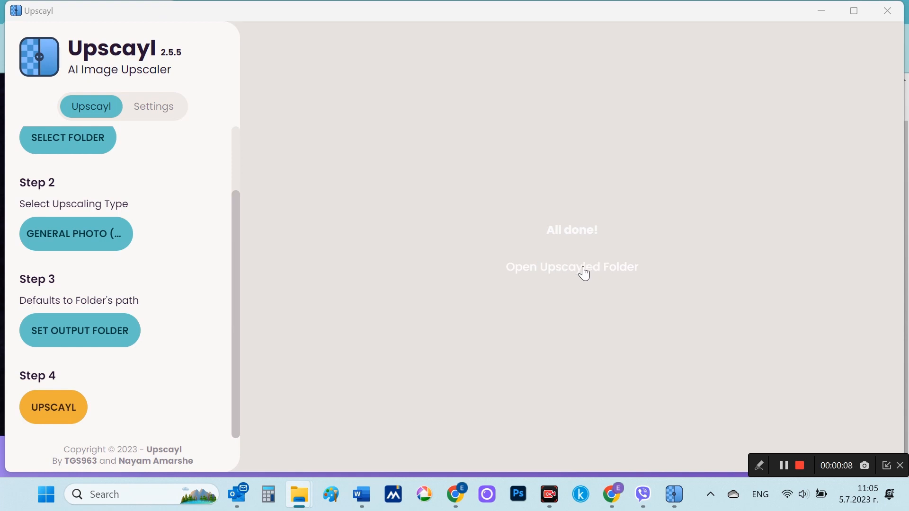
Step: Open the batch results folder and zoom in on the upscaled Flowers-5 image in Photos
click(571, 267)
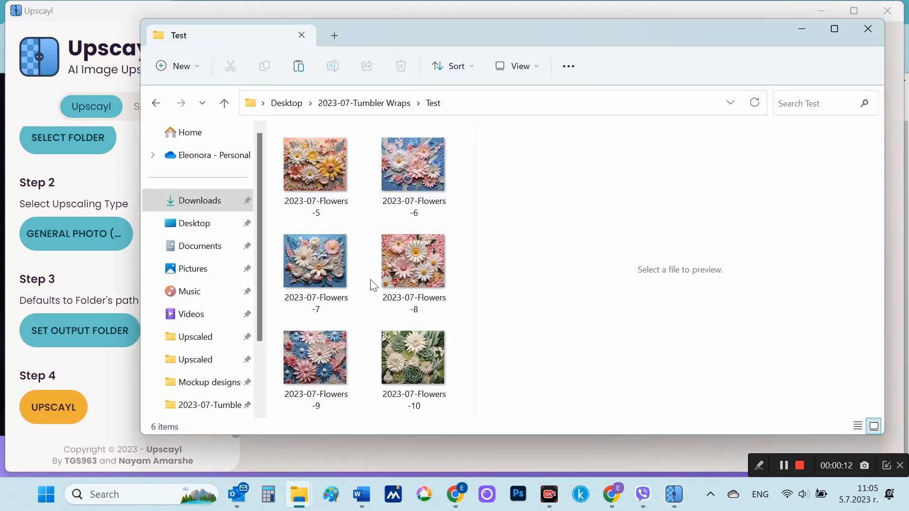
double_click(314, 165)
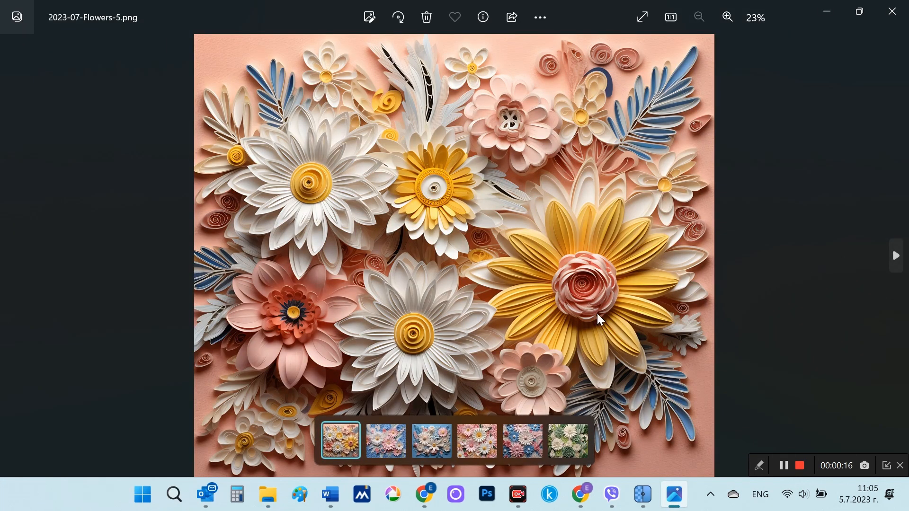
click(726, 17)
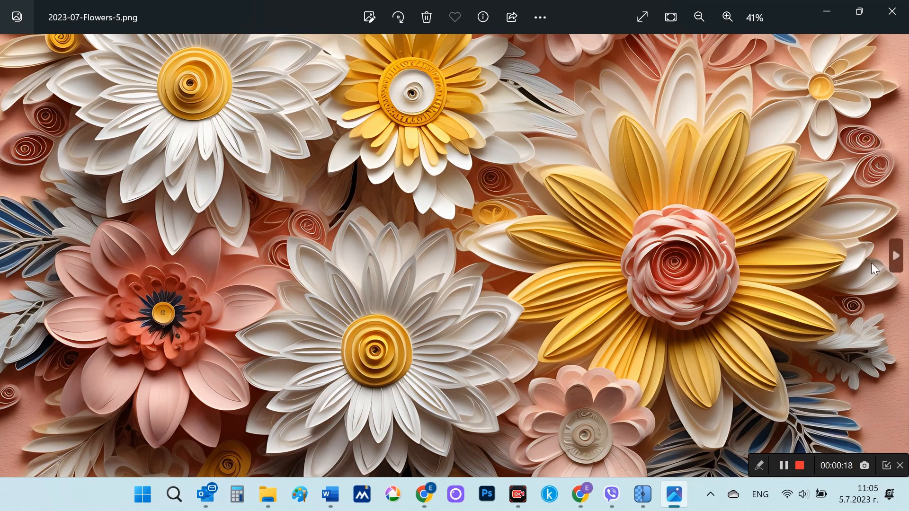